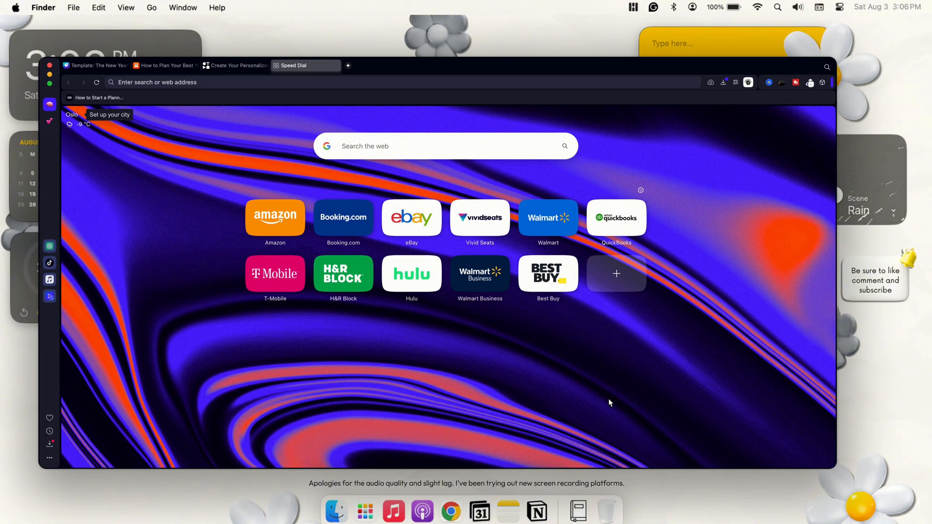
mouse_move(553, 357)
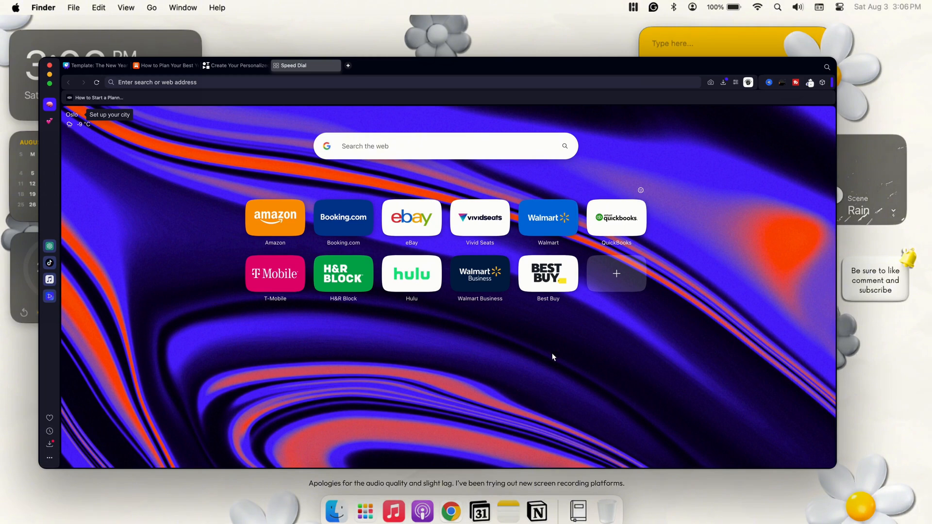
mouse_move(186, 279)
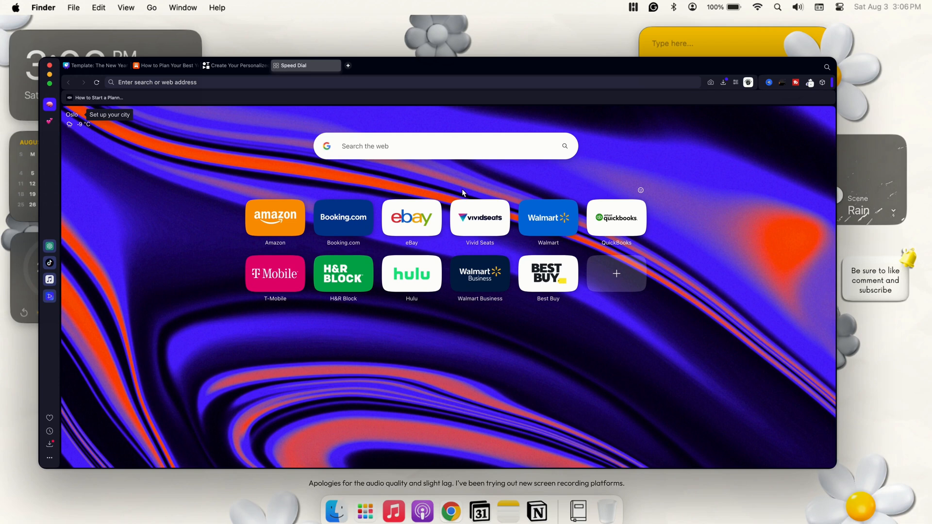
mouse_move(334, 77)
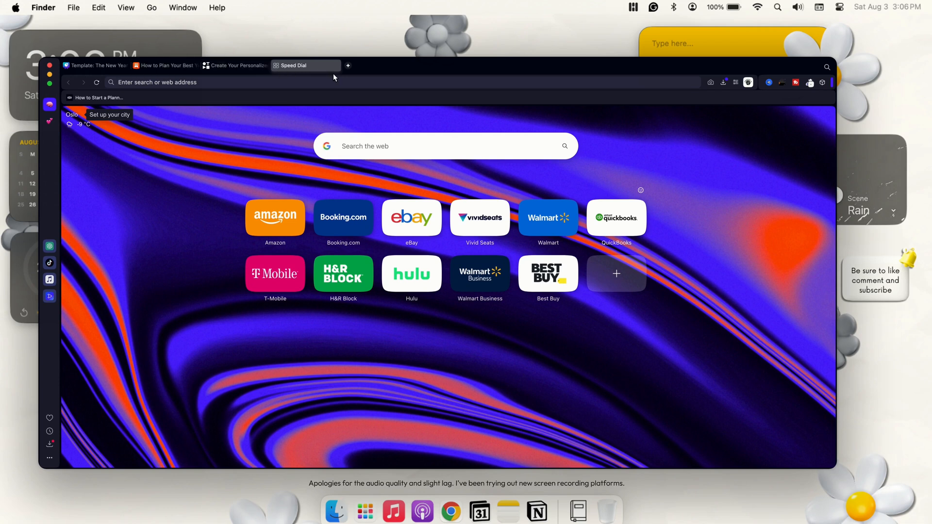
mouse_move(303, 77)
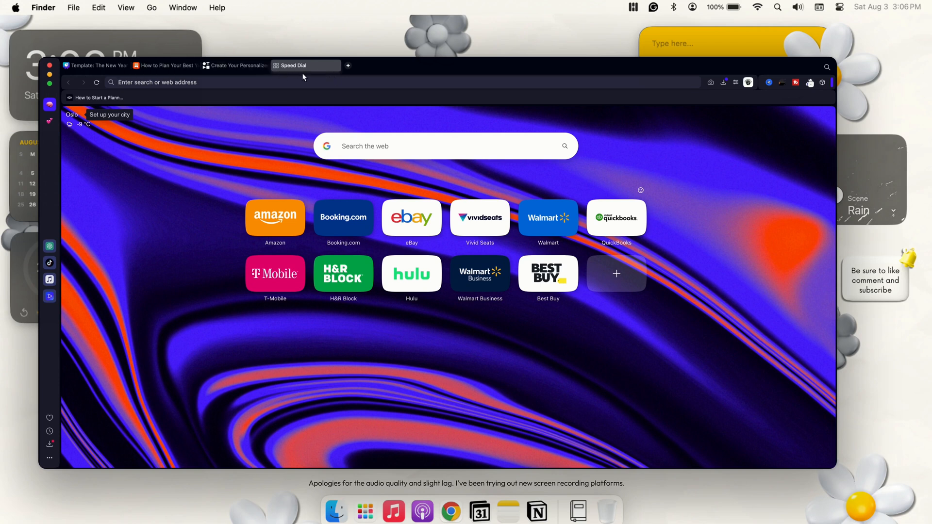
mouse_move(825, 95)
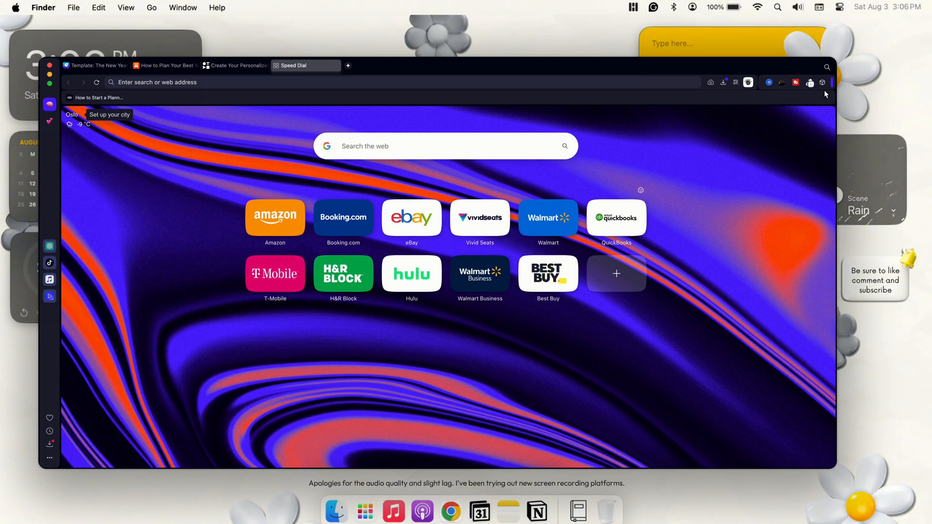
mouse_move(719, 197)
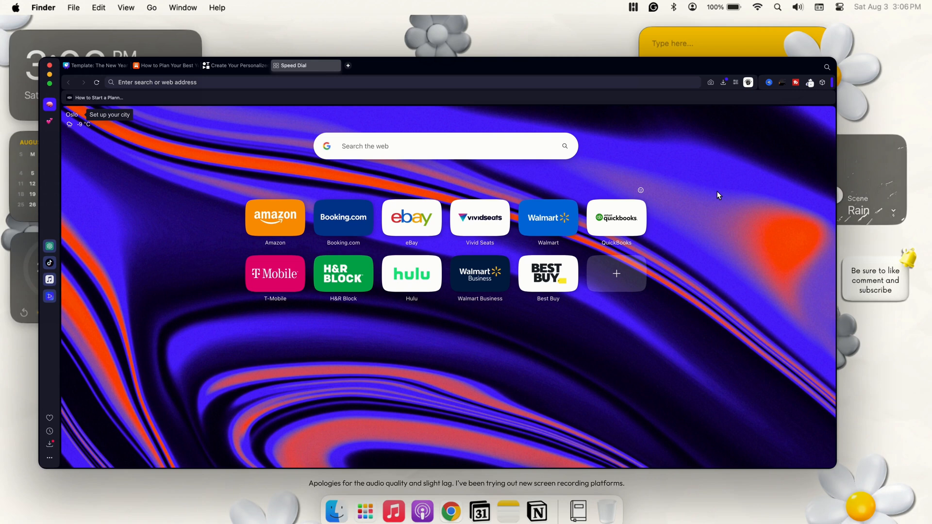
Step: Show the toolbar's Extensions panel listing the eight installed extensions
click(821, 81)
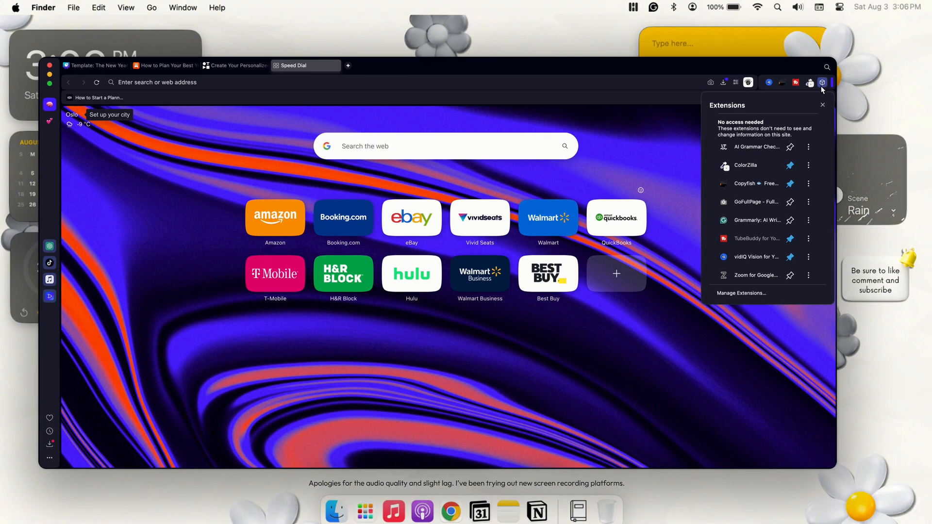
mouse_move(755, 302)
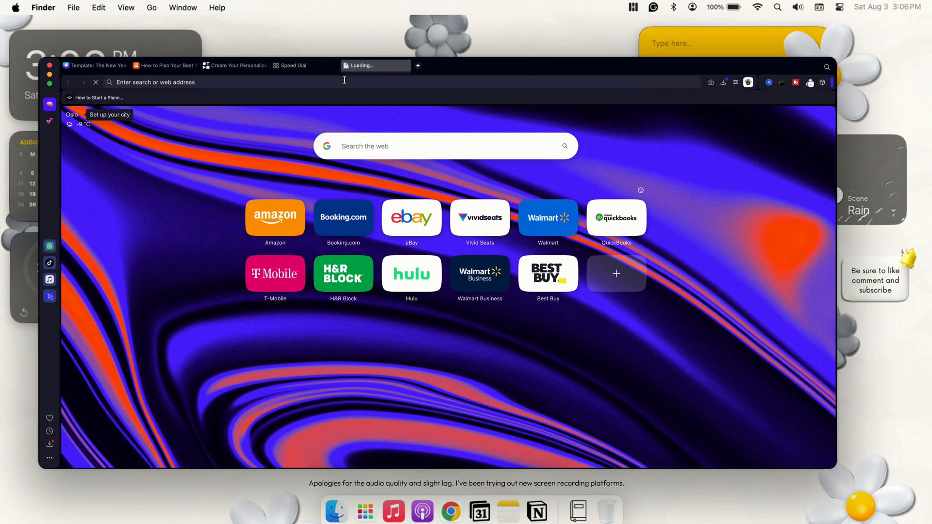
Step: Load the Chrome Web Store Extensions page via the 'chrome' address-bar suggestion
text(chatgpt.com)
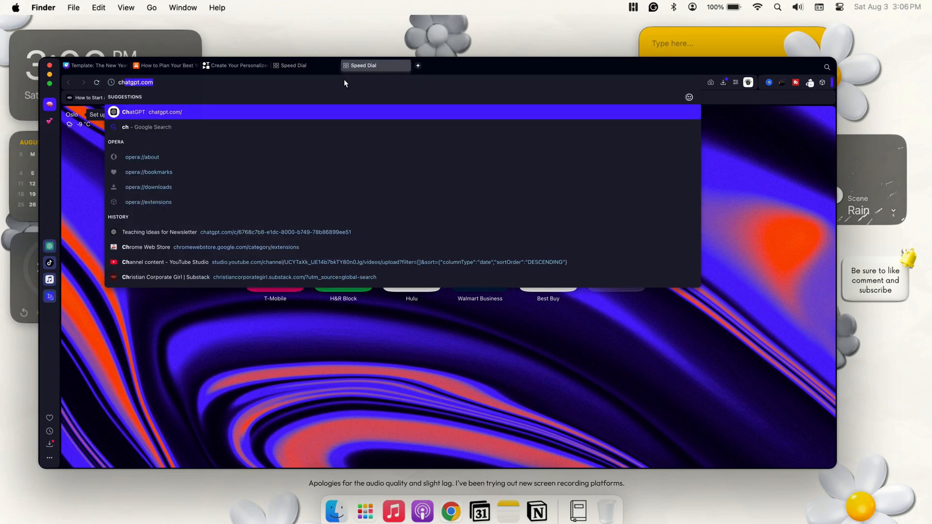
text(chrome)
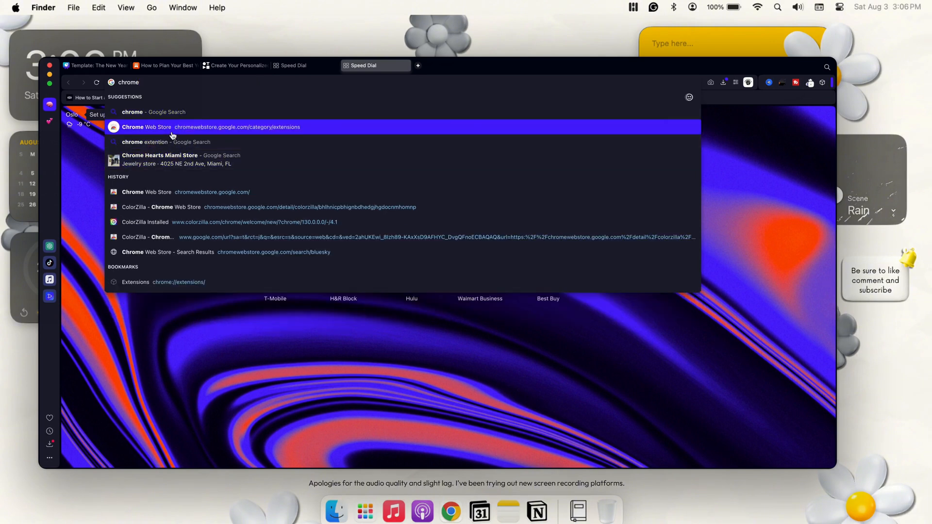
click(172, 126)
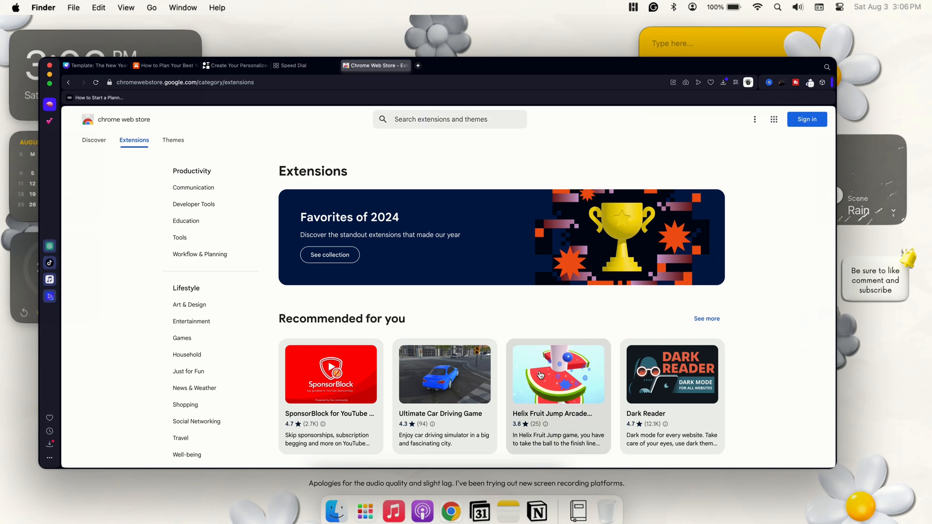
Step: View the Helix Fruit Jump Arcade Game listing and cancel its Add to Opera prompt
click(559, 374)
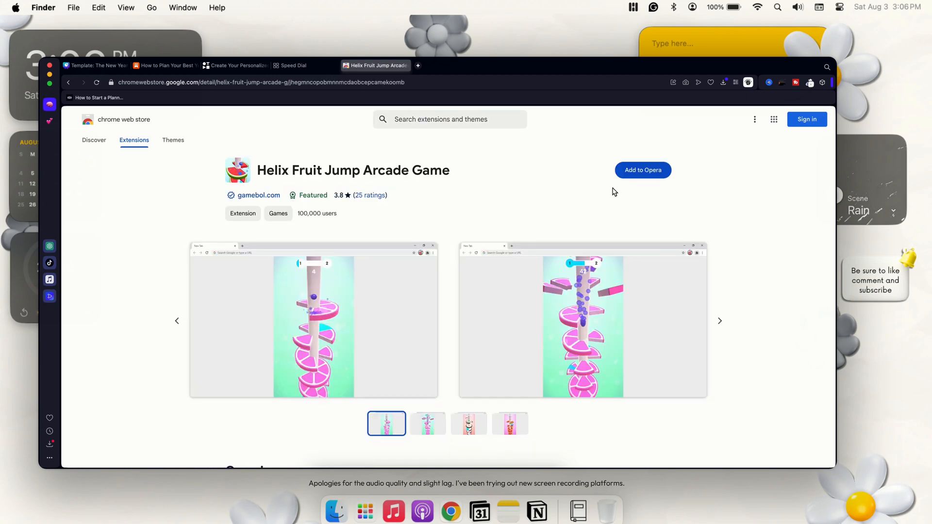
mouse_move(625, 179)
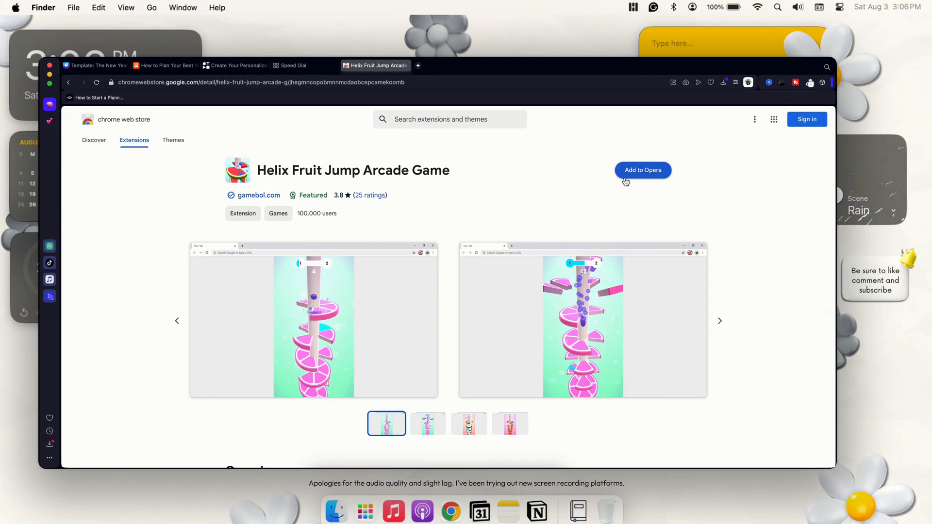
mouse_move(649, 179)
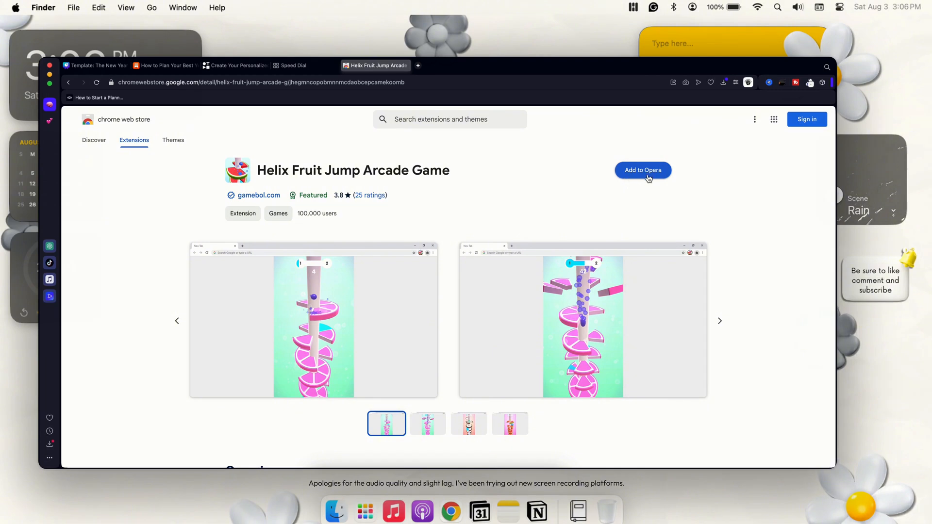
click(643, 170)
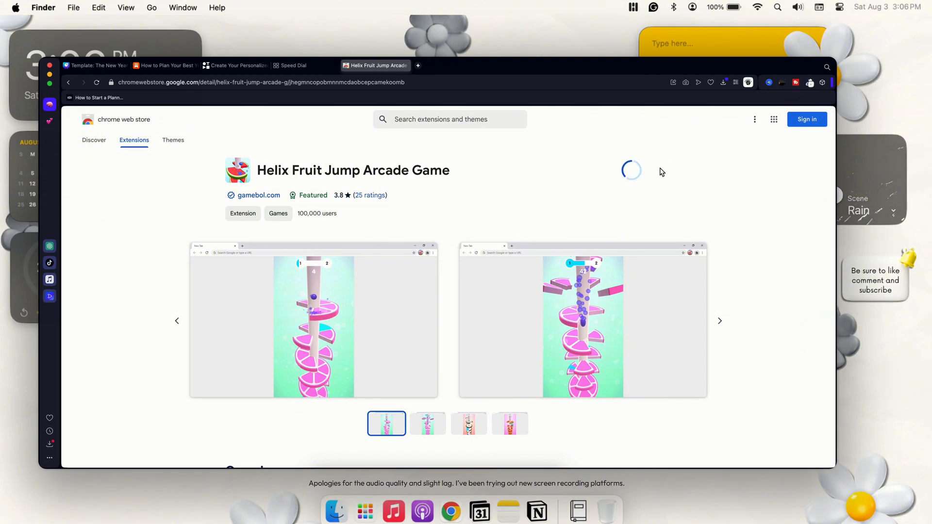
mouse_move(773, 149)
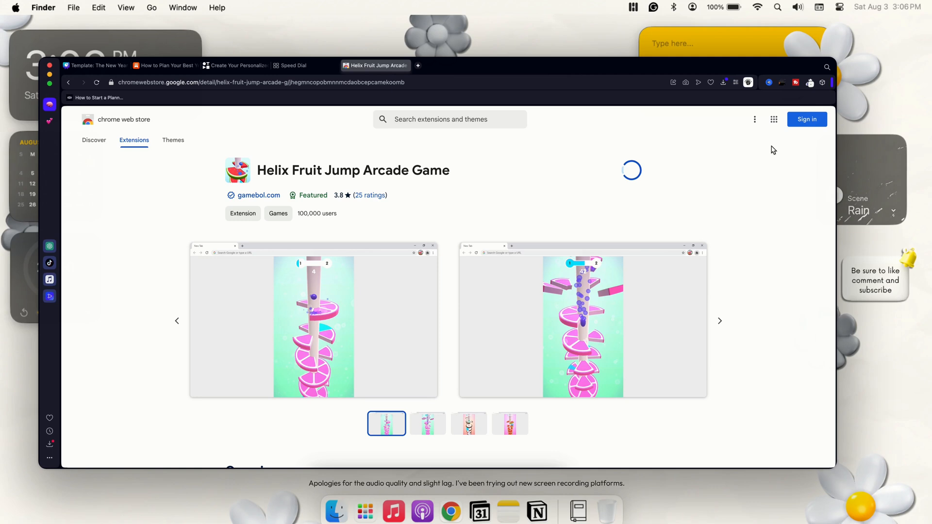
mouse_move(709, 174)
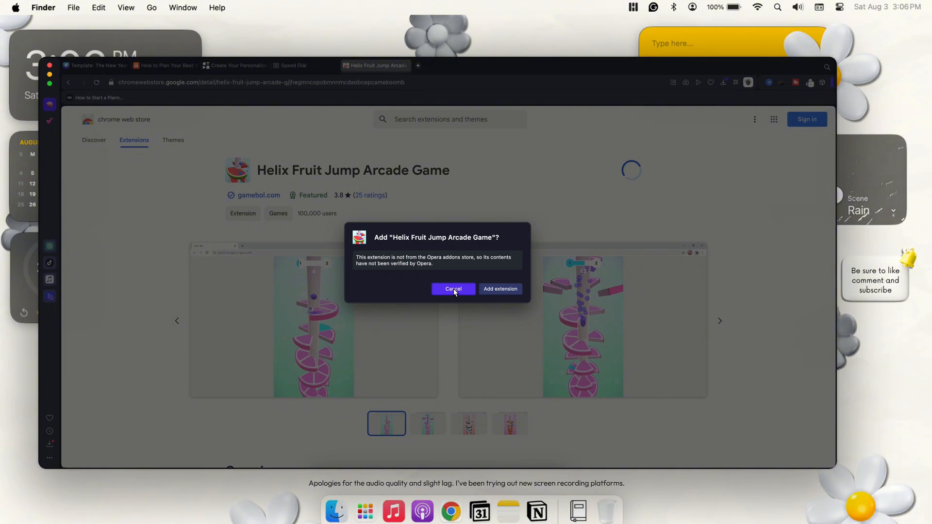
click(452, 289)
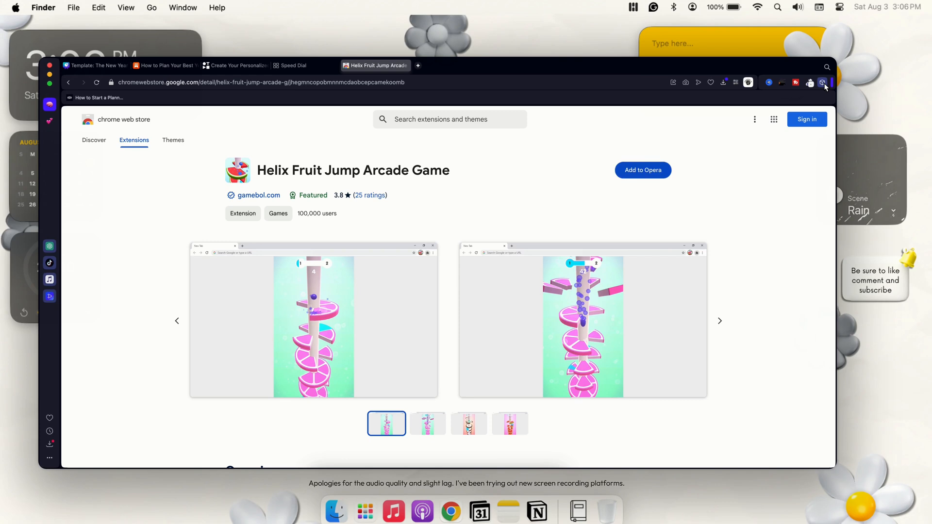
click(822, 81)
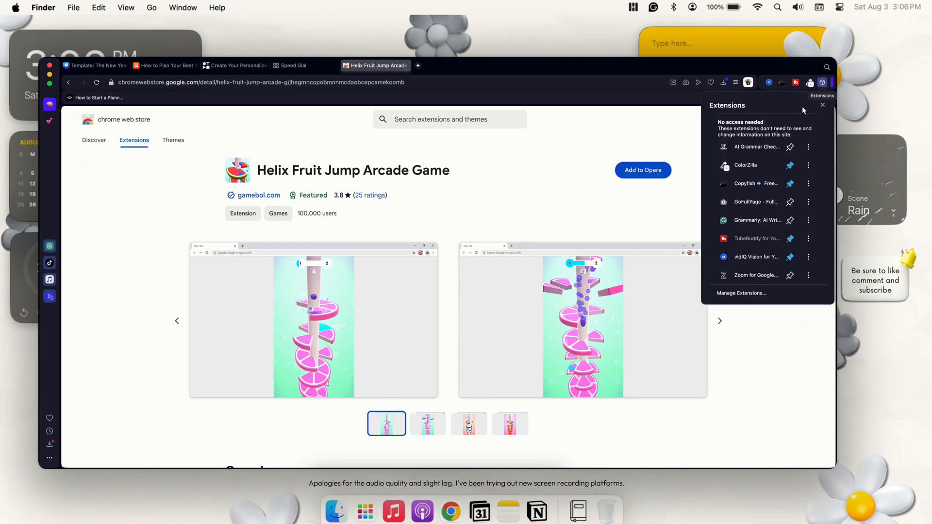
mouse_move(755, 167)
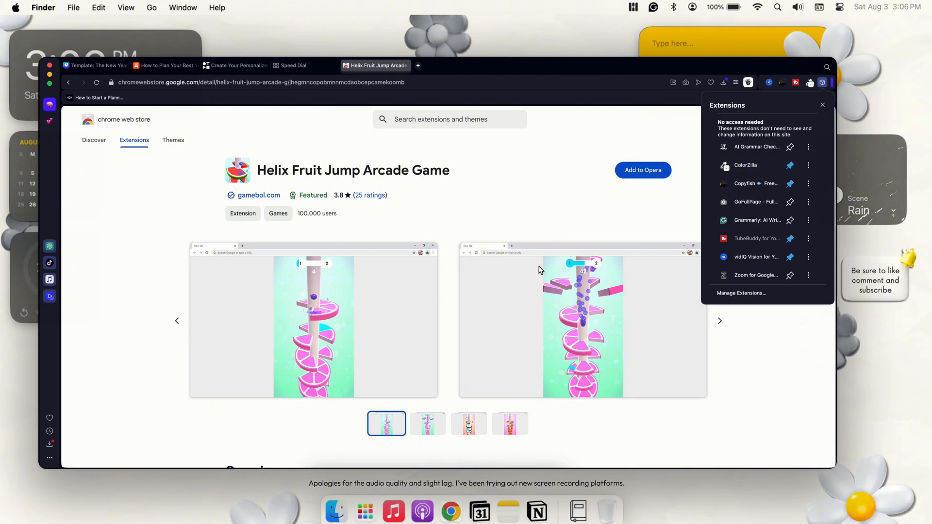
mouse_move(441, 223)
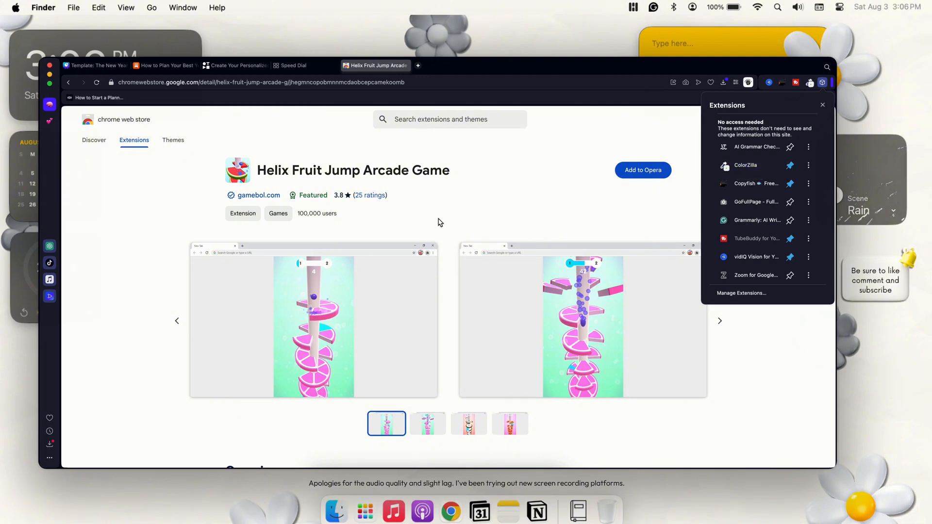
mouse_move(769, 206)
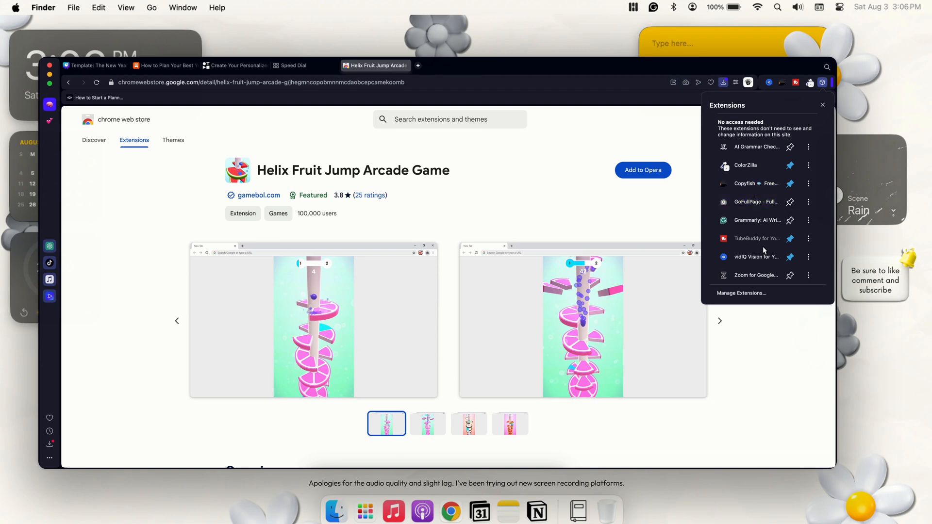
mouse_move(738, 202)
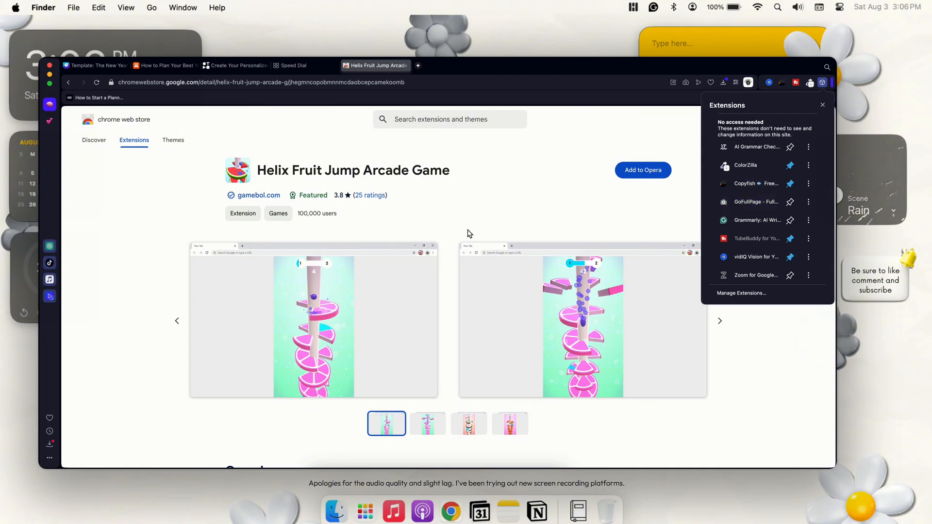
mouse_move(739, 244)
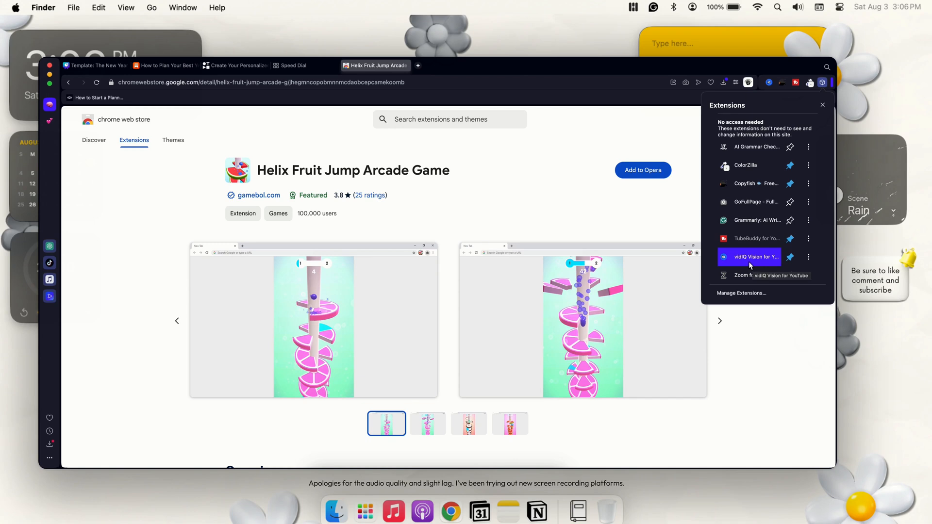
mouse_move(736, 275)
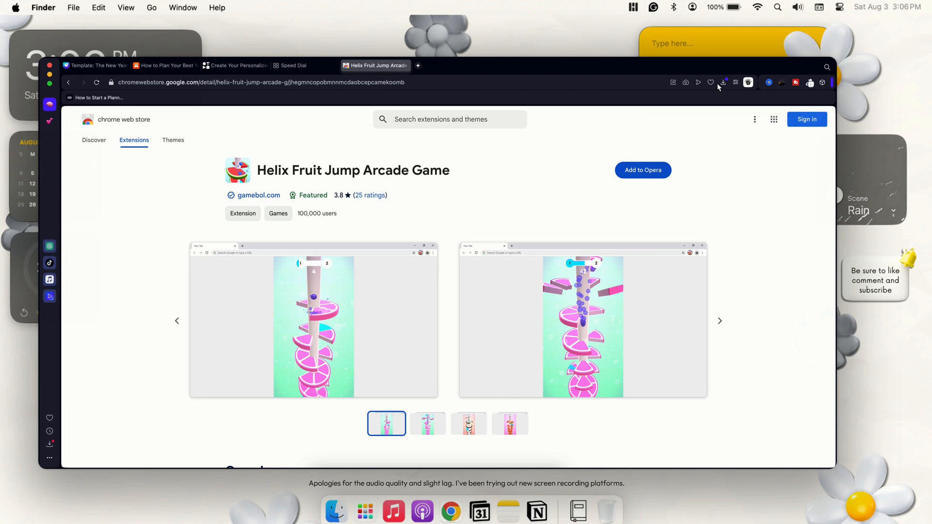
mouse_move(689, 99)
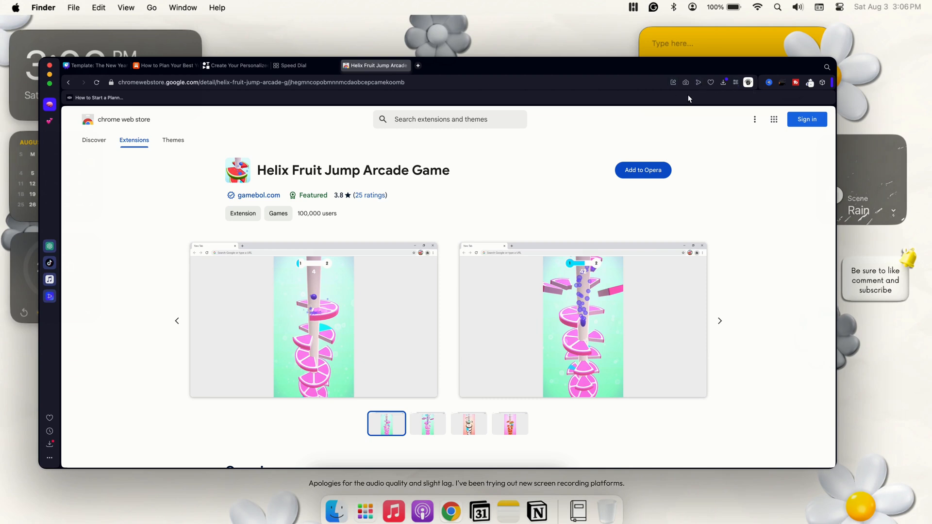
Step: Start Opera's Snap page capture over the Helix Fruit Jump store page
click(686, 82)
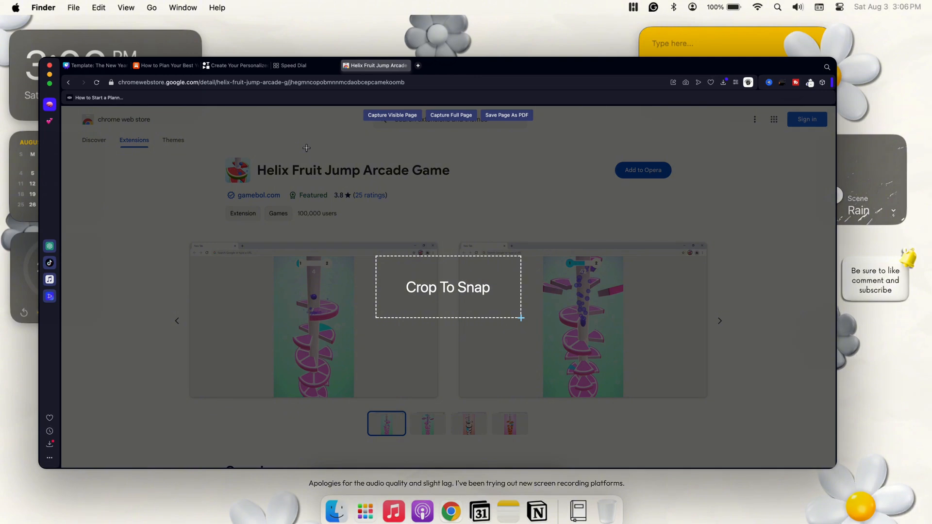
mouse_move(357, 183)
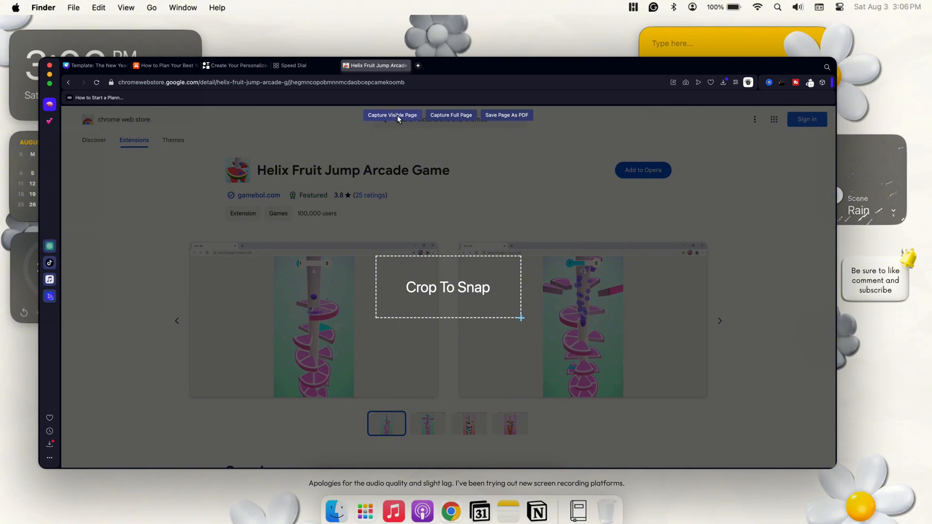
mouse_move(458, 122)
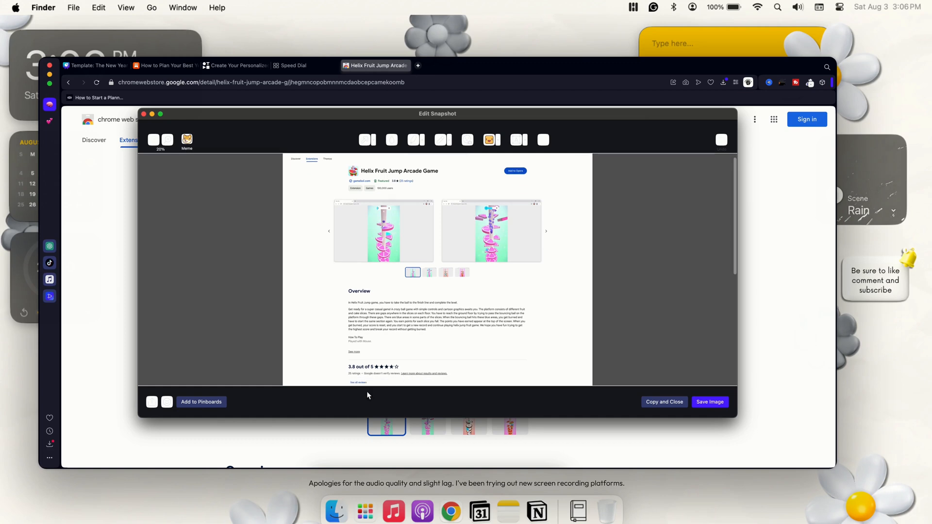
Step: Zoom the captured snapshot out to 50% in the Edit Snapshot view
scroll(down, 3)
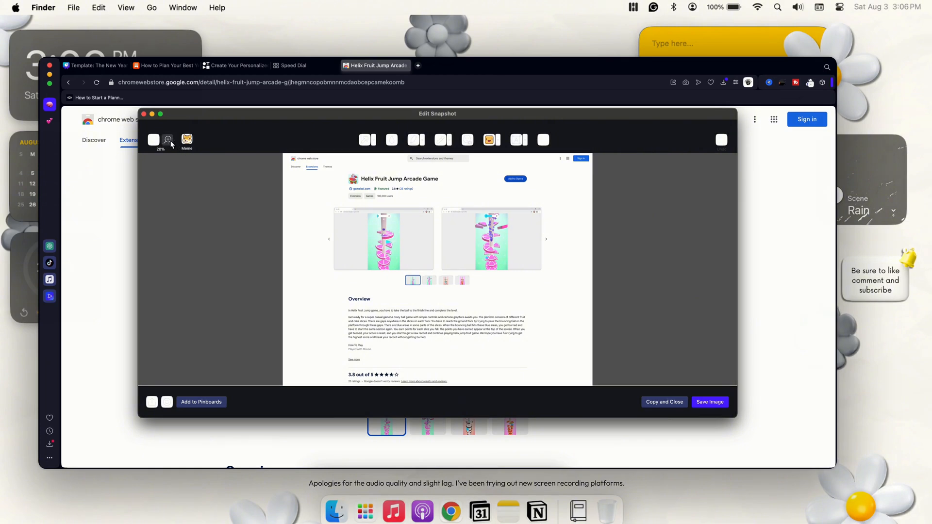
mouse_move(260, 210)
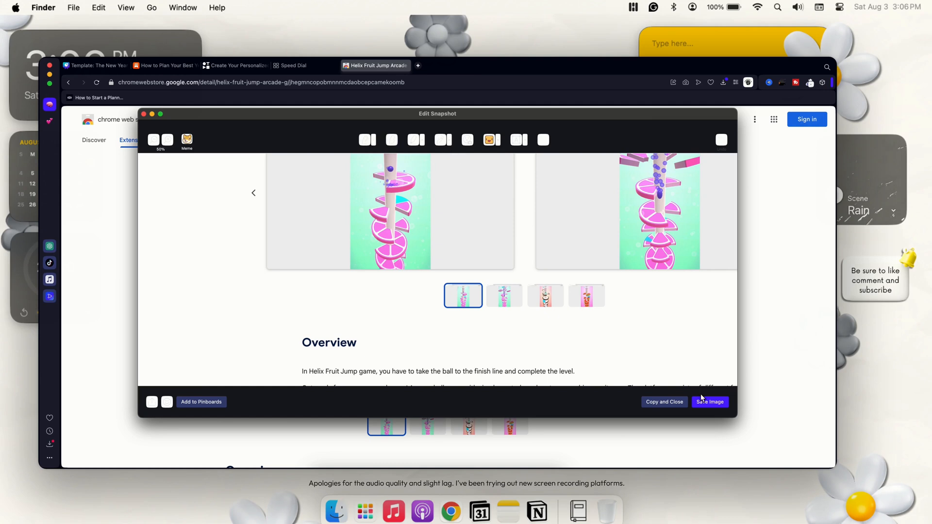
mouse_move(402, 410)
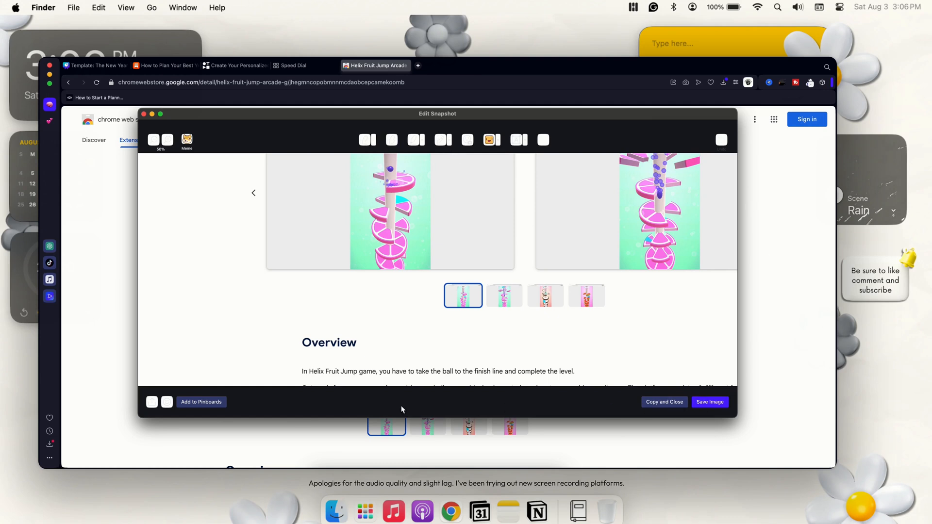
mouse_move(212, 406)
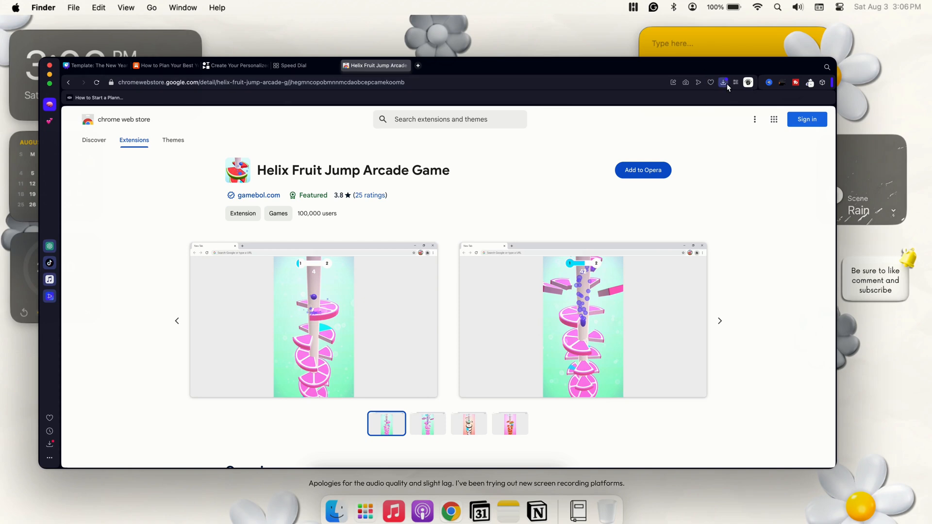
Step: Show the Downloads list with the finished video and missing Substack images
click(723, 82)
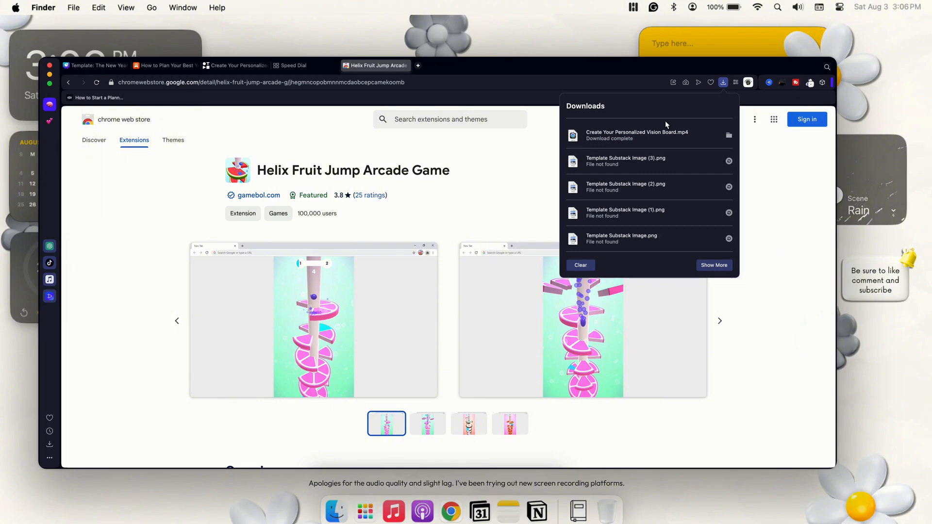
mouse_move(667, 132)
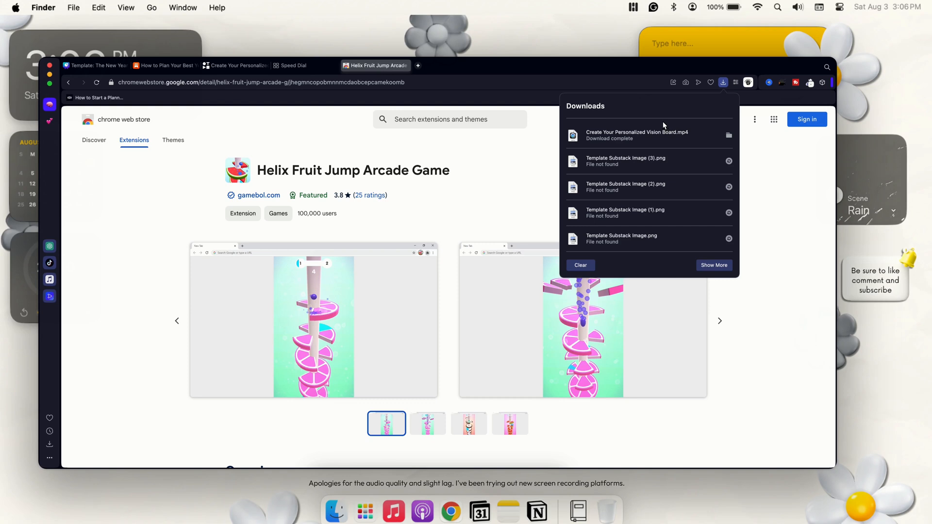
mouse_move(704, 102)
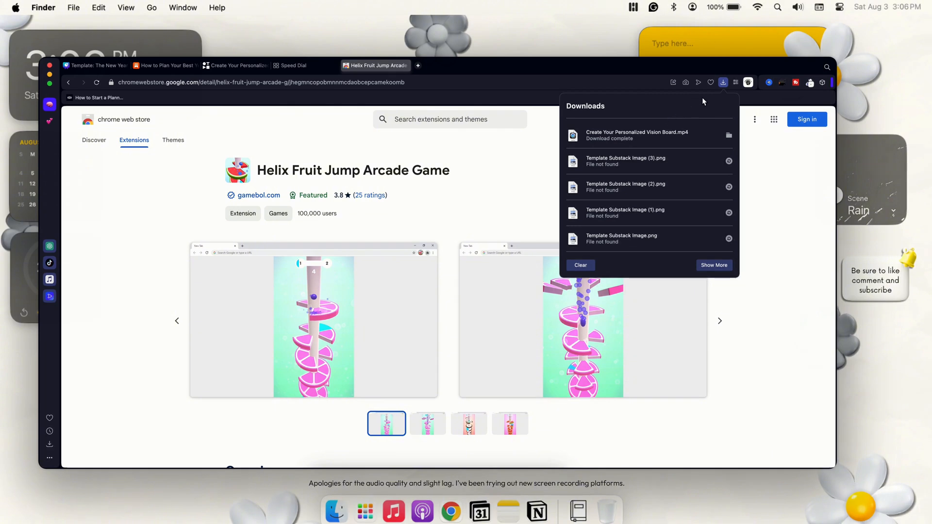
Step: Close Downloads and review Easy Setup's Themes, Start Page and AI settings
click(736, 82)
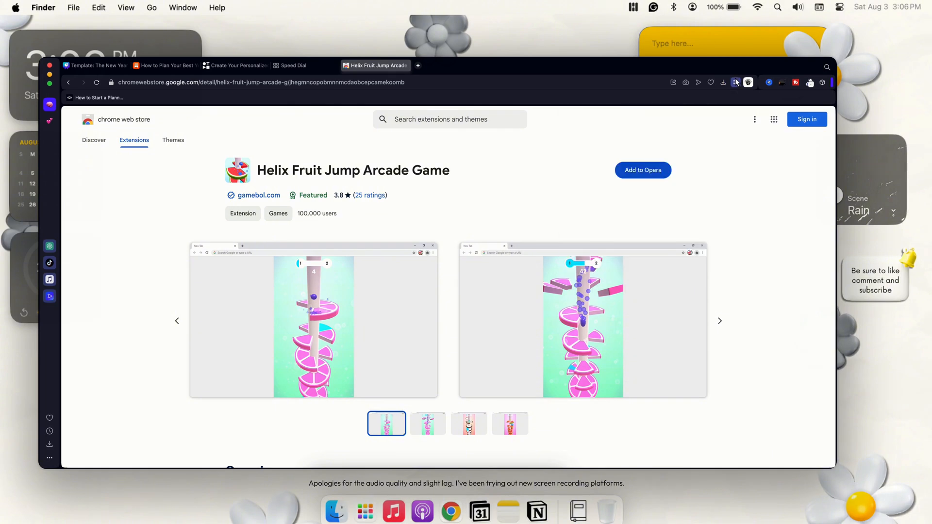
click(736, 81)
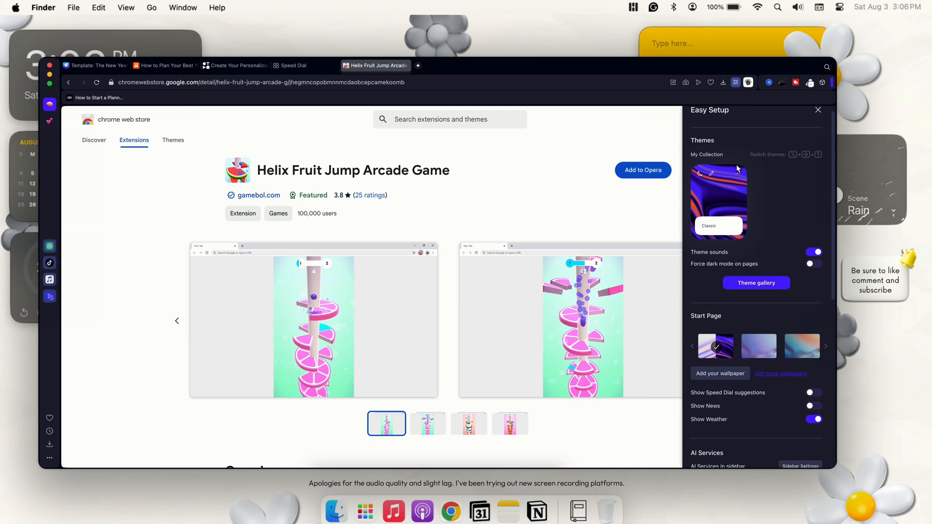
click(739, 175)
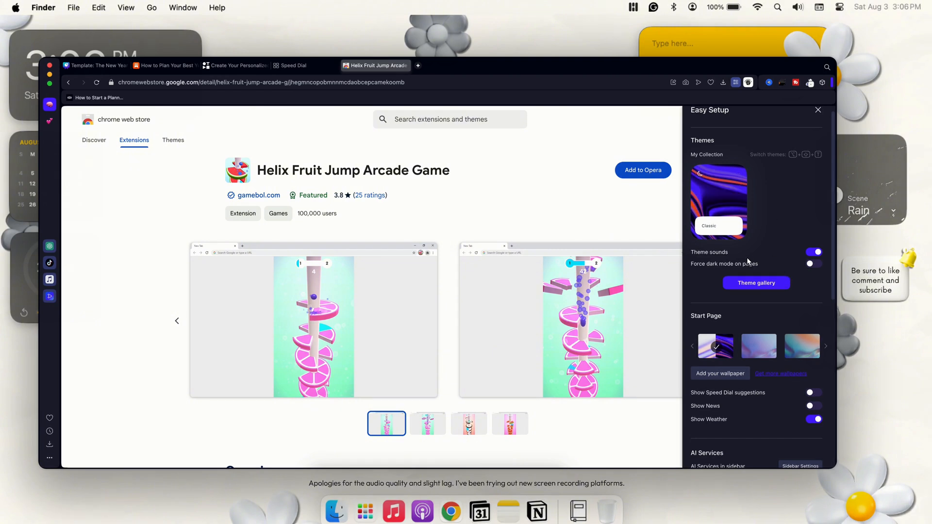
mouse_move(793, 271)
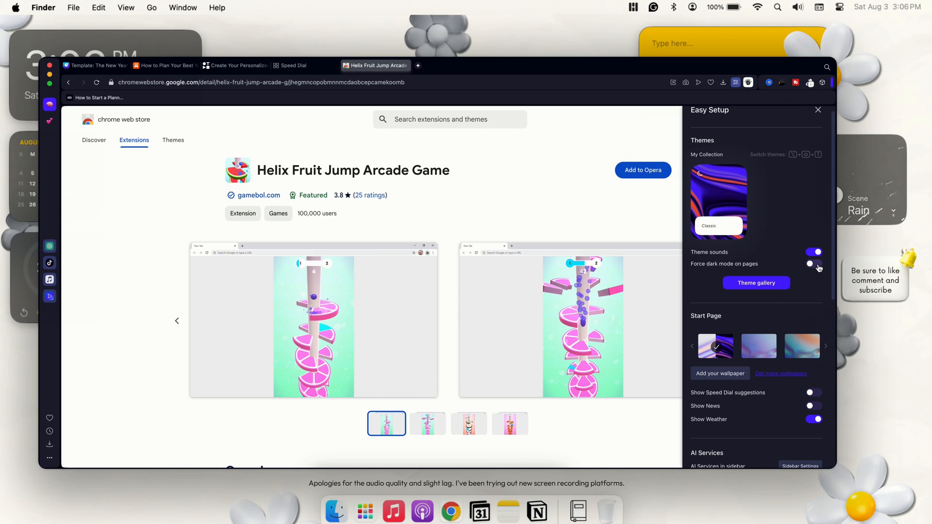
click(814, 264)
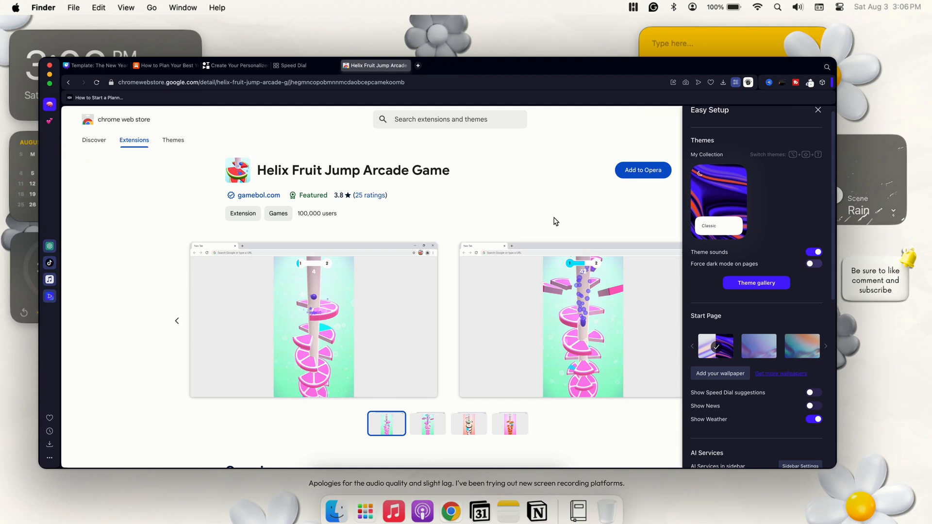
scroll(down, 3)
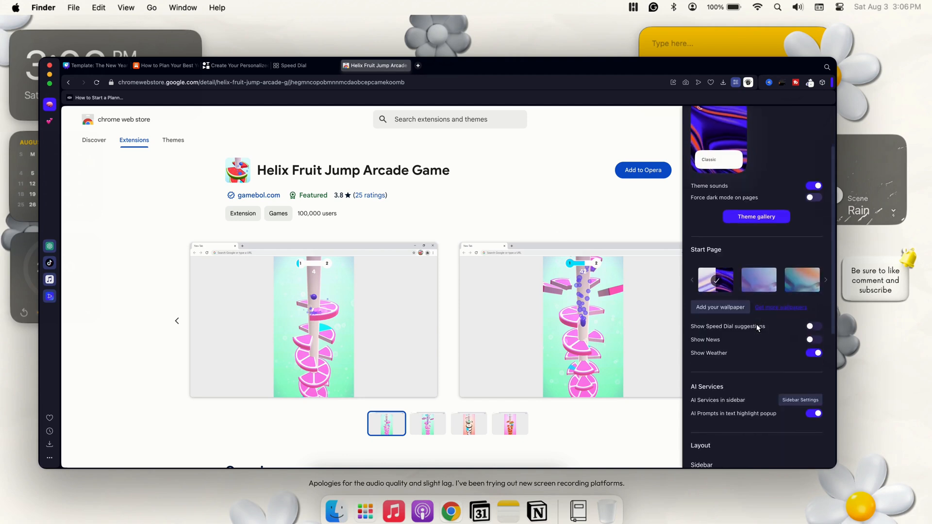
scroll(down, 3)
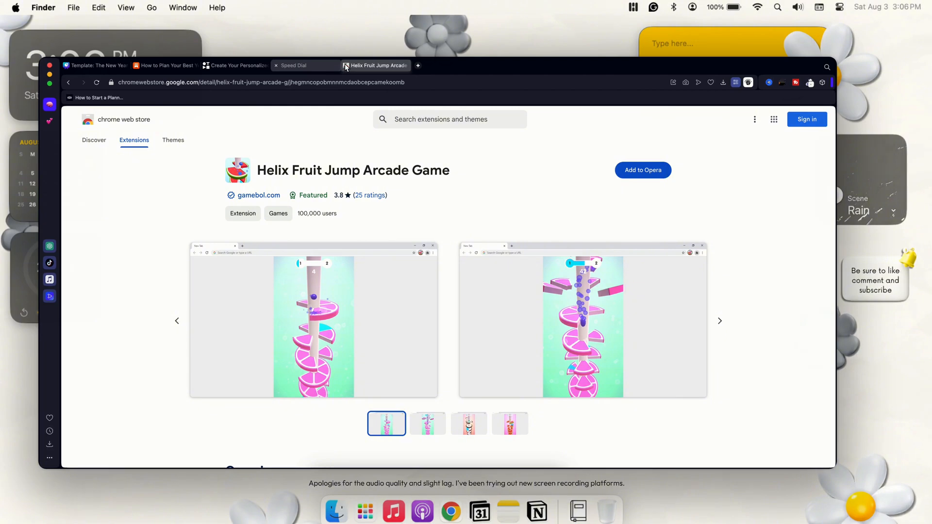
Step: Close the Helix store tab and bring Easy Setup back over Speed Dial
click(346, 66)
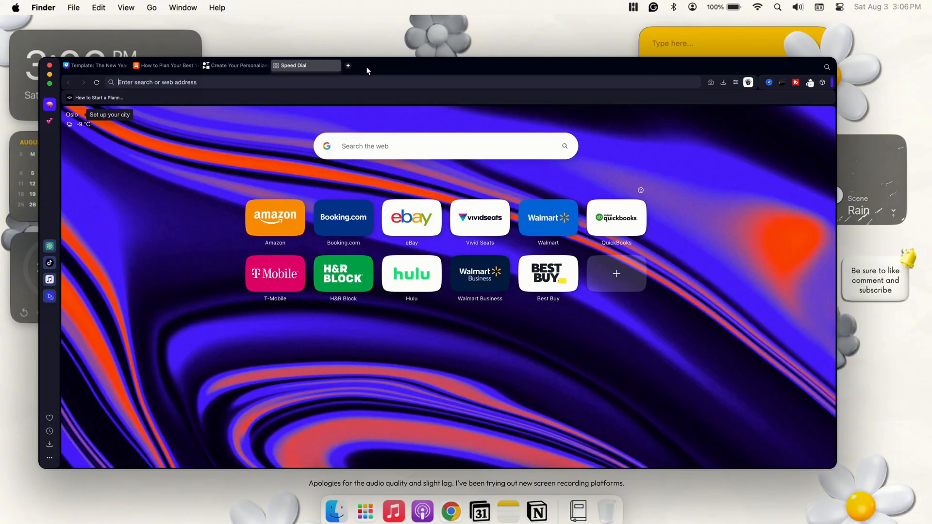
click(736, 81)
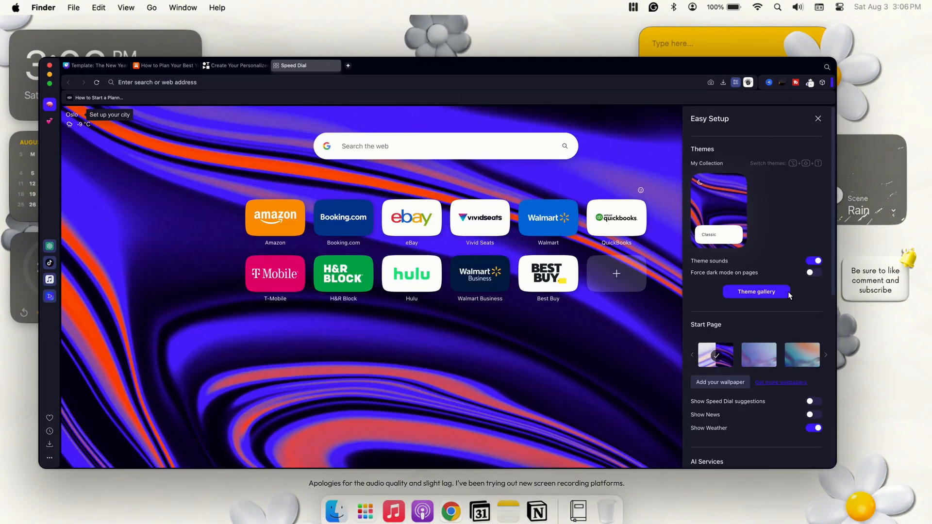
scroll(down, 3)
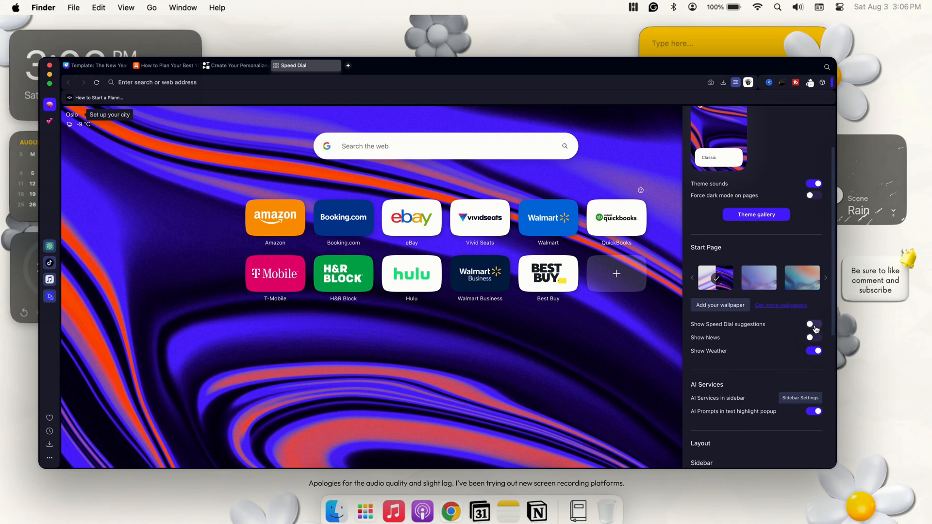
Step: Switch Speed Dial suggestions and News off while keeping the weather widget on
click(814, 325)
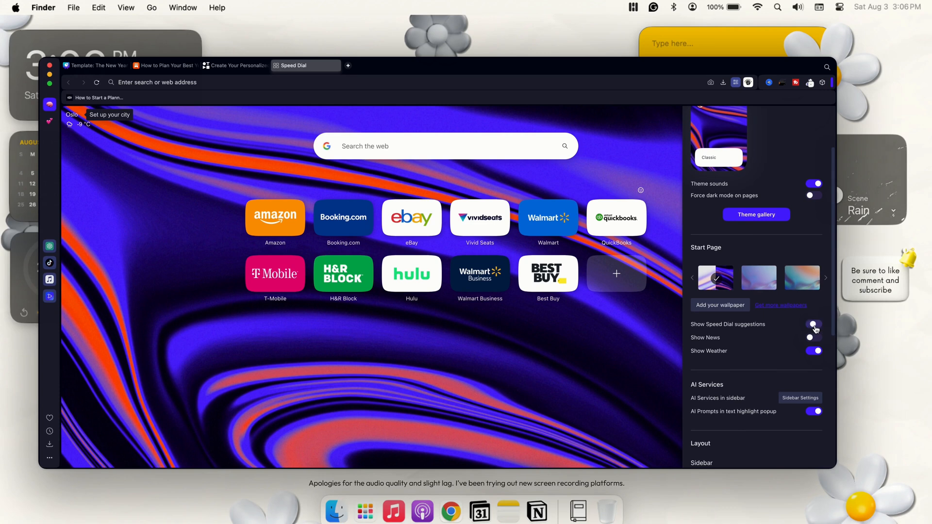
click(814, 325)
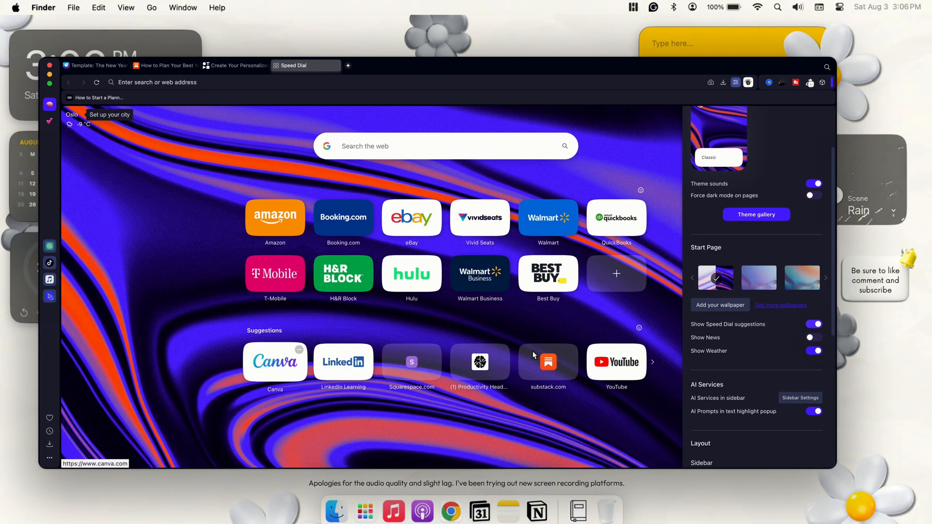
mouse_move(552, 375)
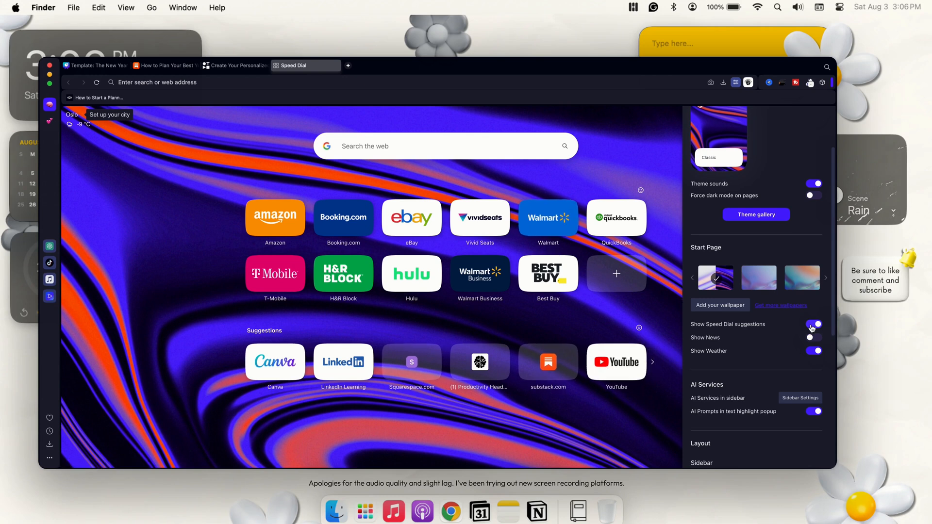
click(814, 324)
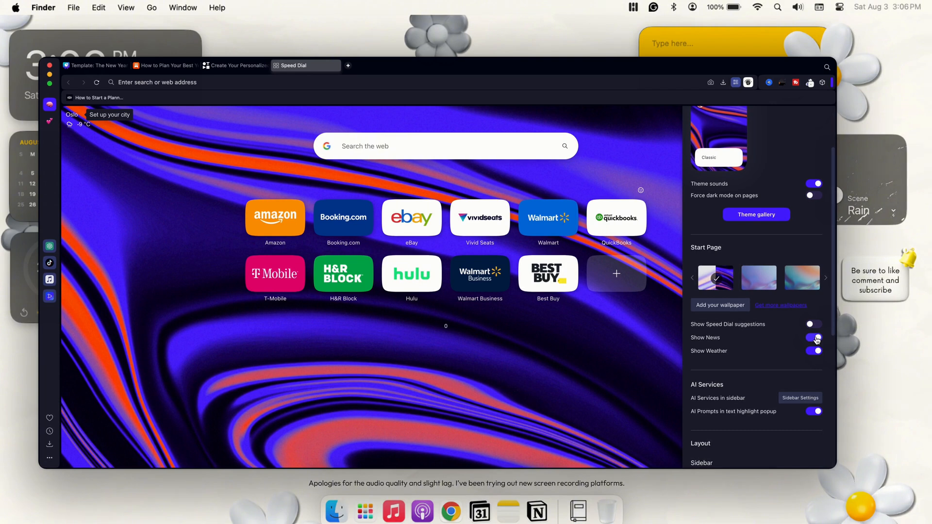
click(814, 338)
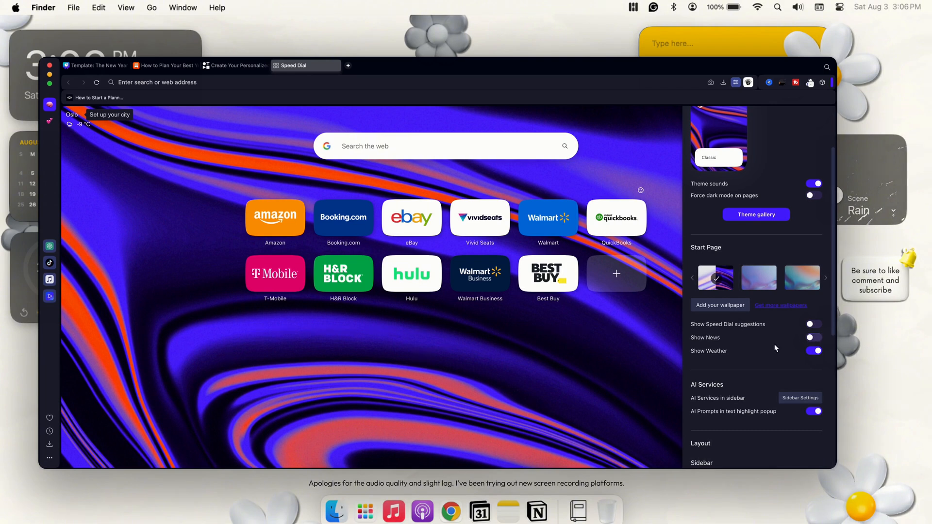
click(814, 352)
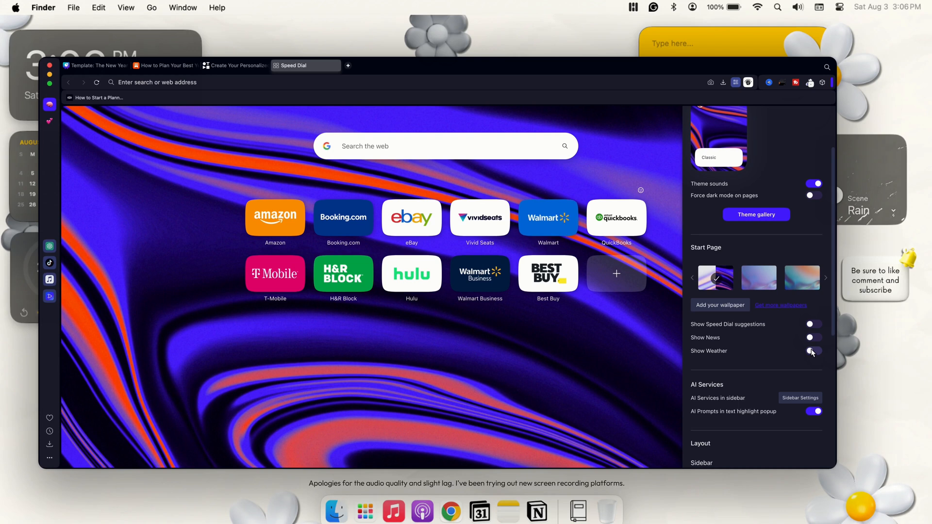
click(814, 352)
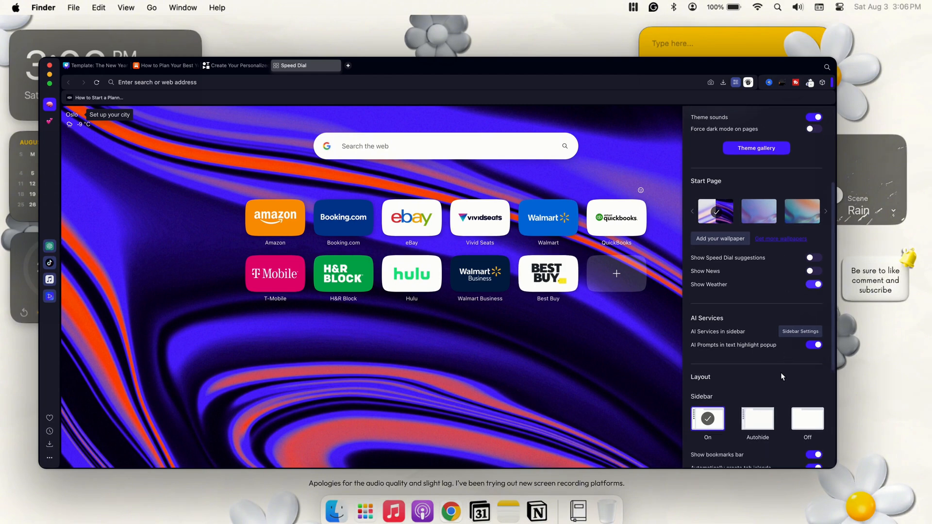
Step: Scroll Easy Setup through Lucid Mode and Privacy & Security to the full settings link
scroll(down, 3)
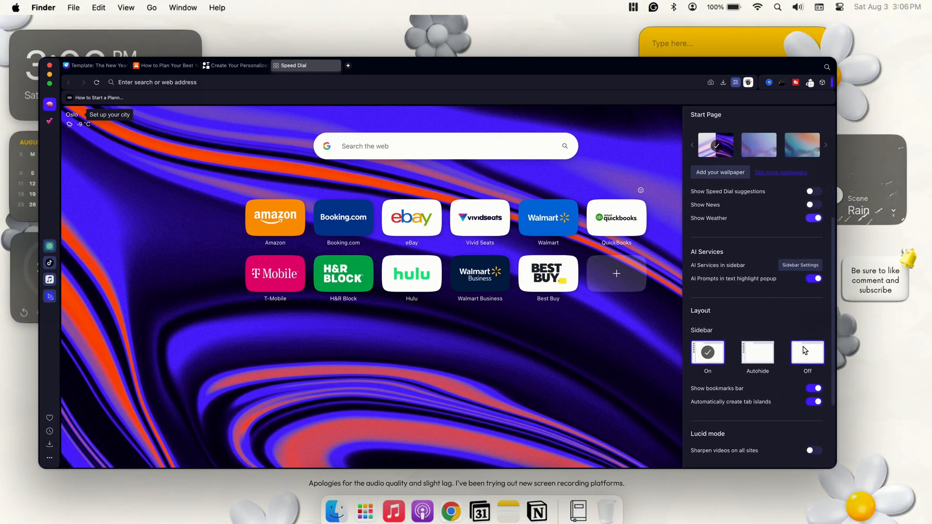
click(808, 353)
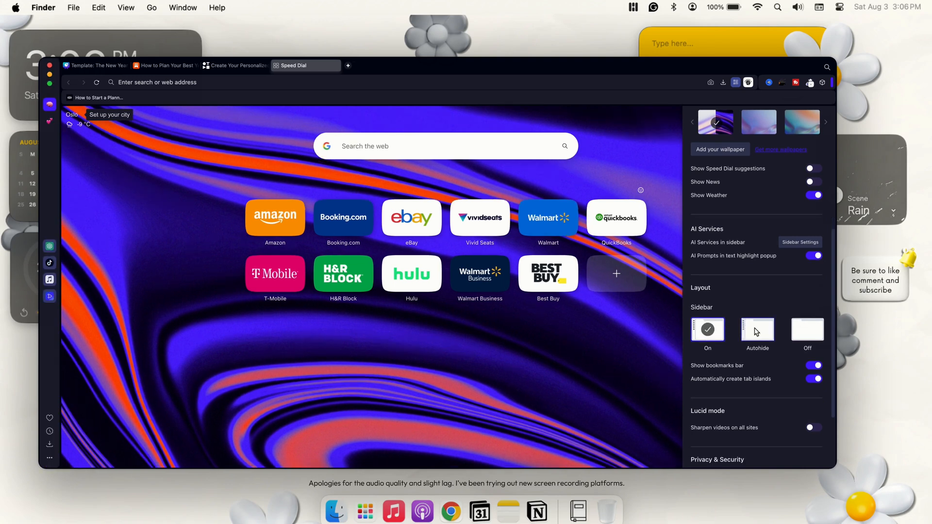
scroll(down, 3)
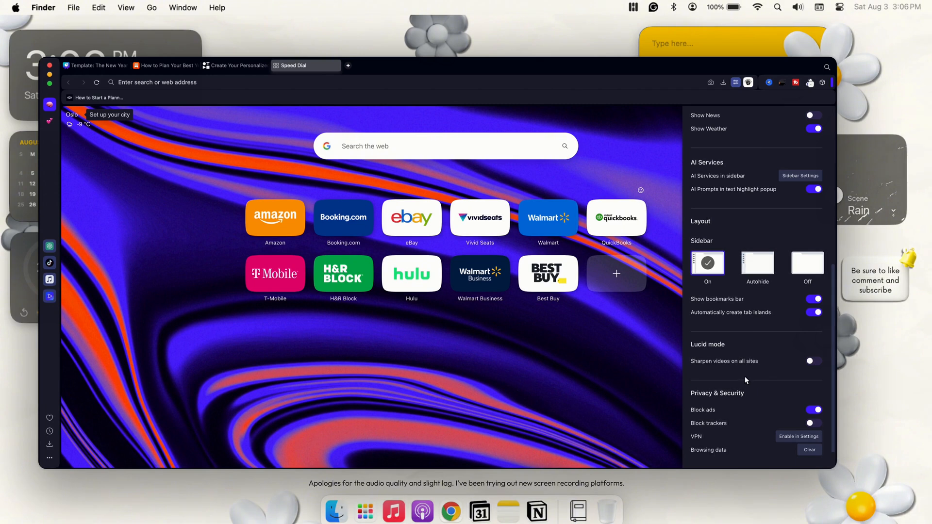
mouse_move(734, 378)
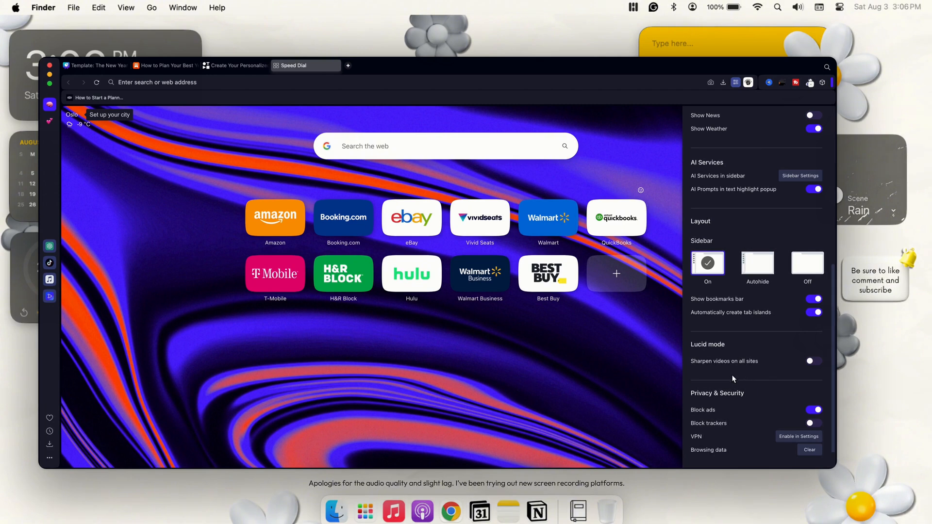
scroll(down, 3)
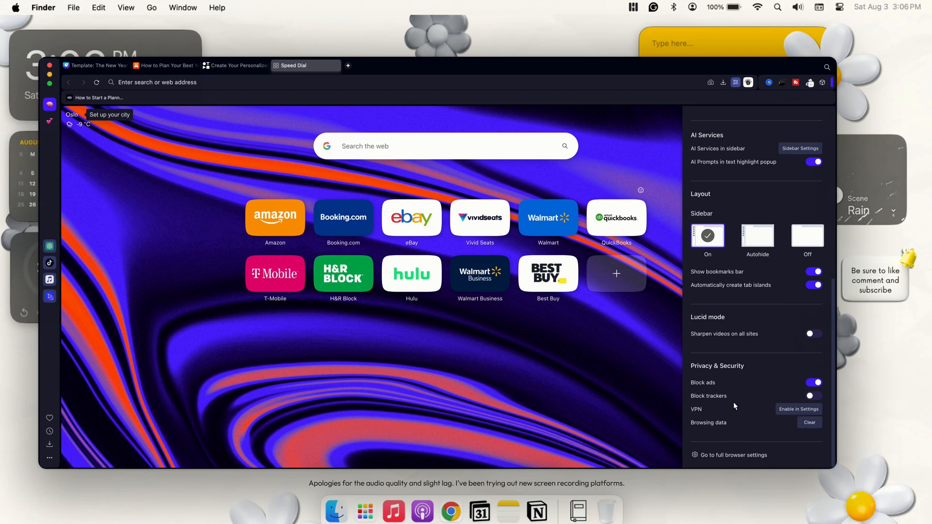
mouse_move(796, 411)
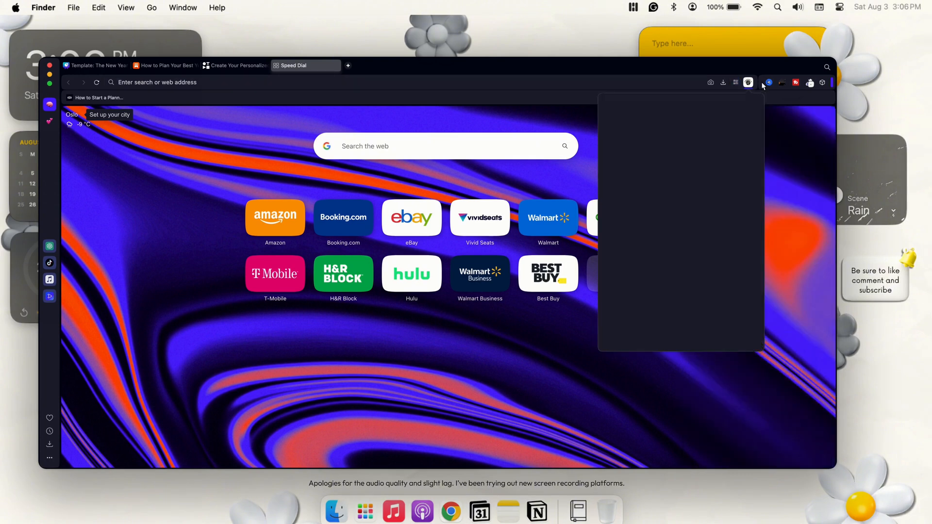
click(748, 82)
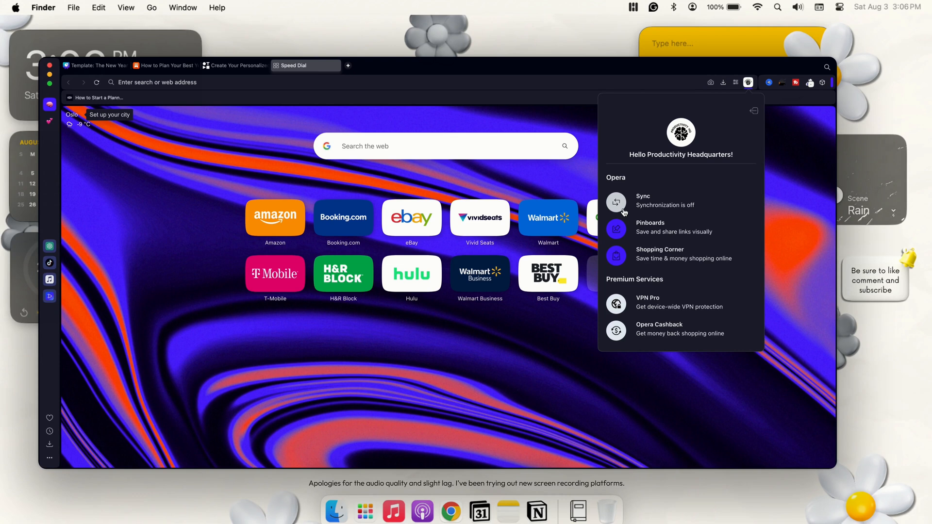
mouse_move(642, 219)
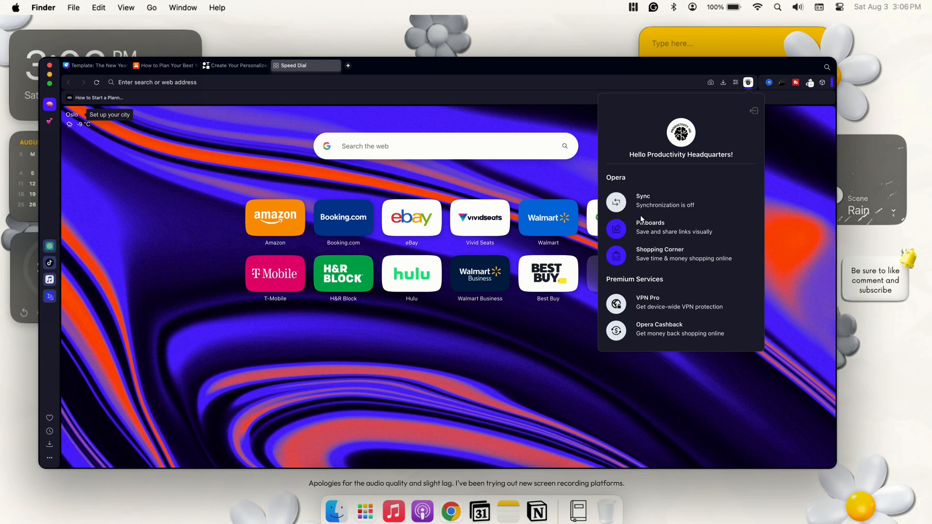
mouse_move(625, 304)
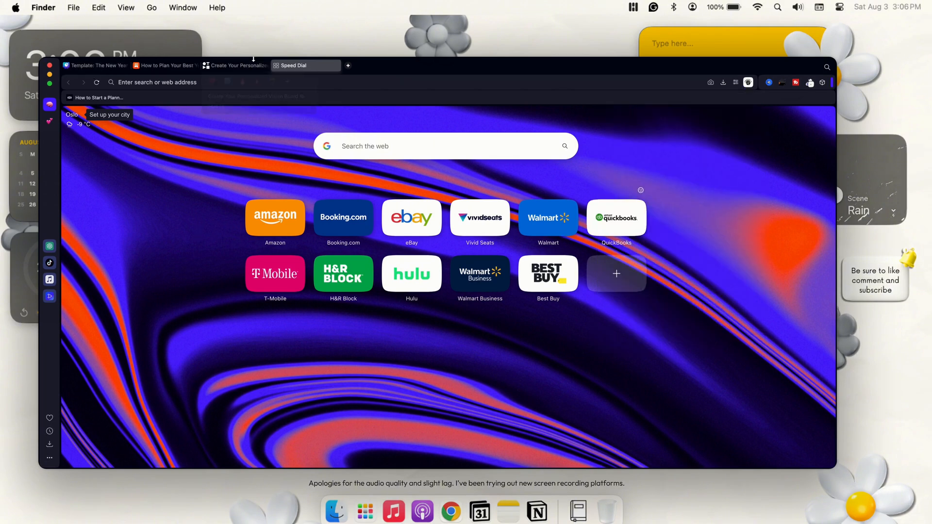
Step: Group the Vision Board editor and Speed Dial tabs into a tab island
right_click(165, 66)
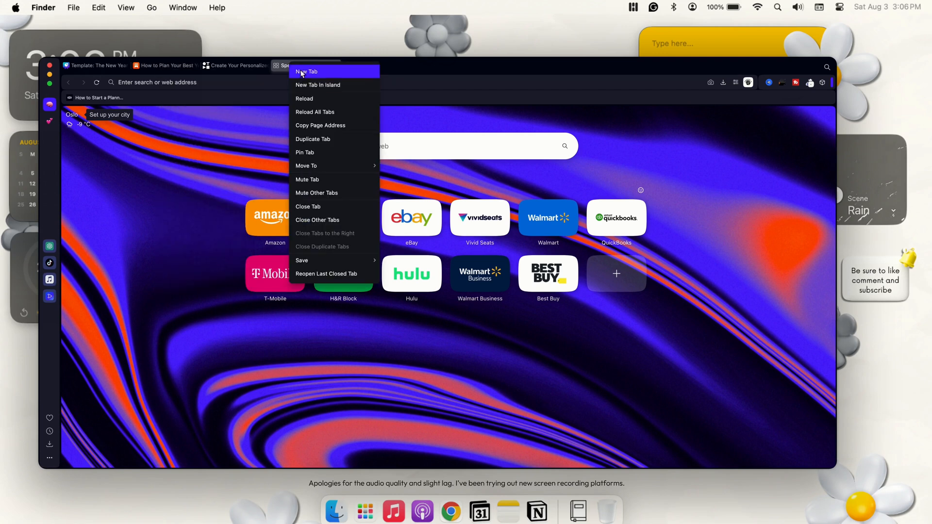
mouse_move(314, 87)
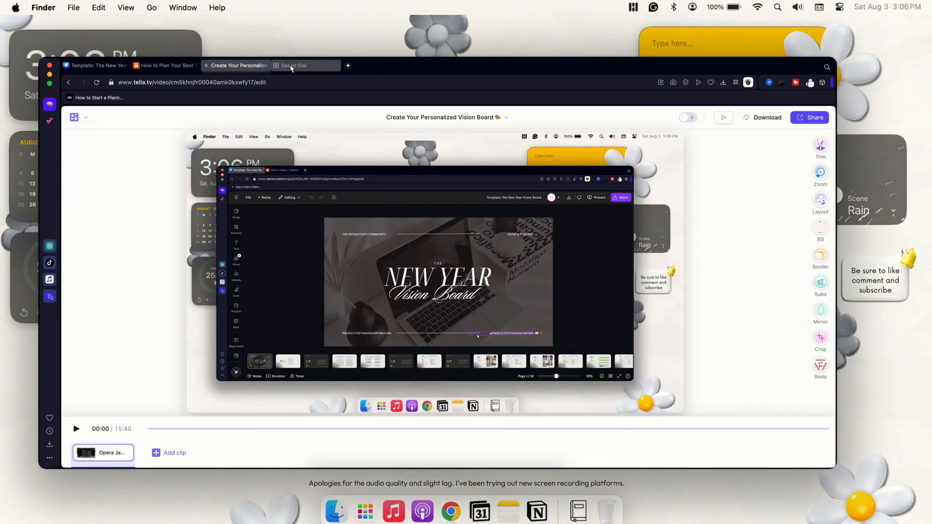
right_click(293, 66)
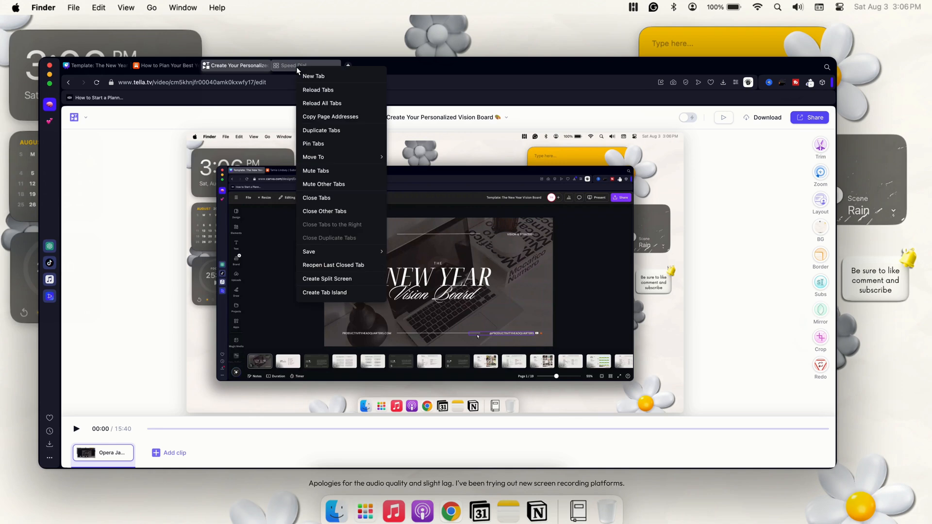
mouse_move(333, 301)
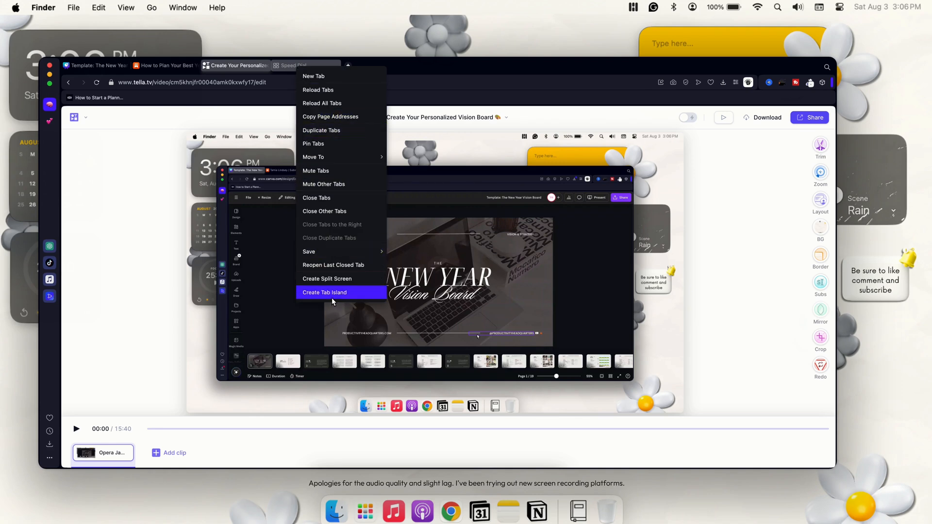
click(324, 292)
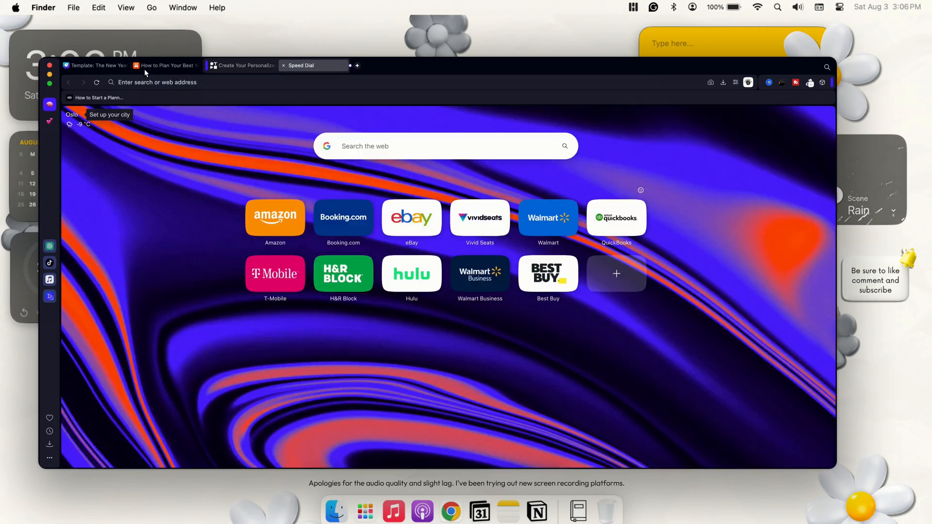
Step: Switch to the Substack 'How to Plan Your Best Year' tab and dismiss its tab preview popup
click(165, 65)
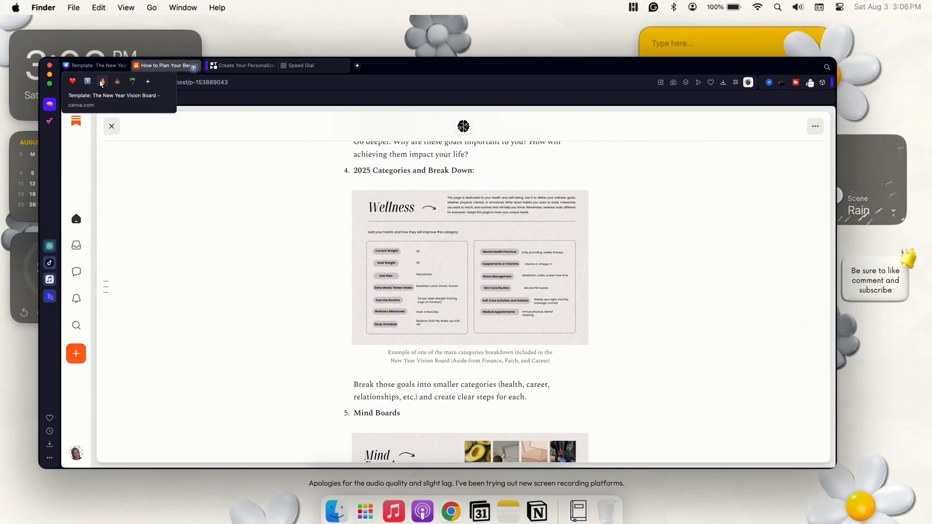
mouse_move(179, 67)
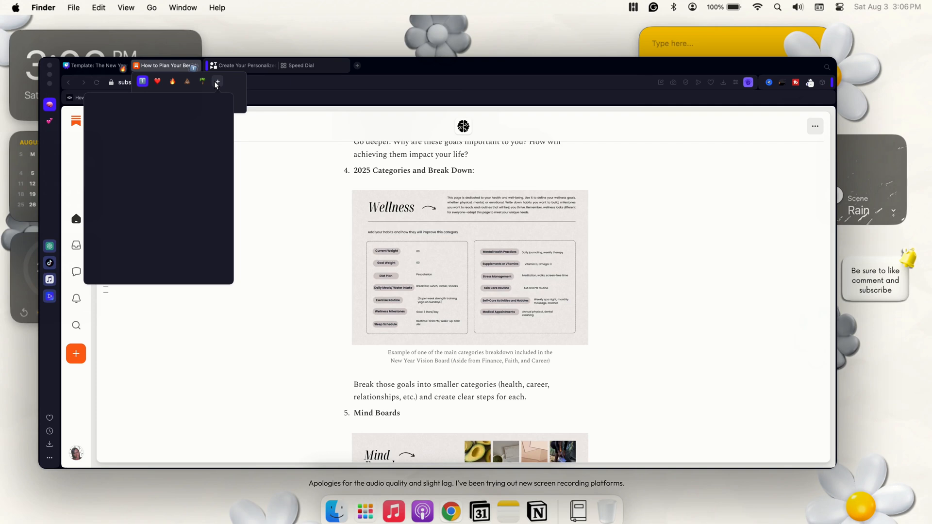
click(218, 81)
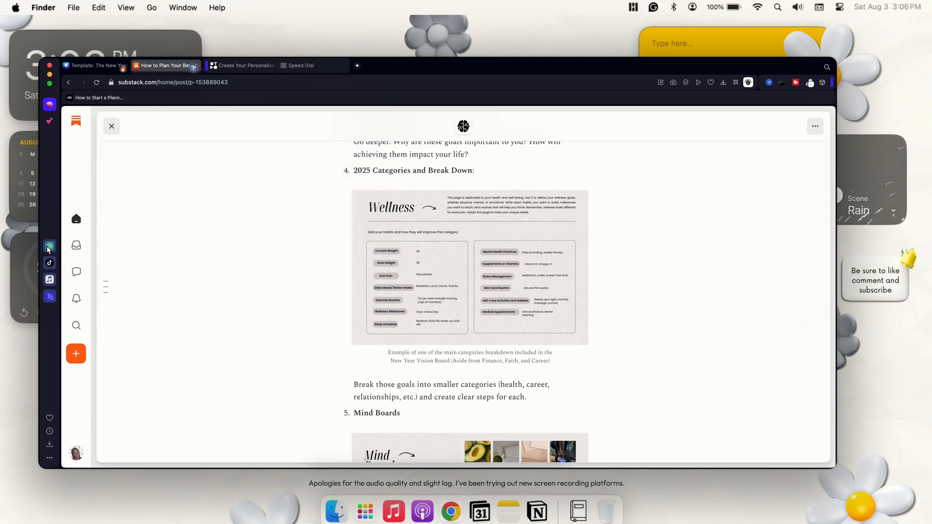
mouse_move(48, 246)
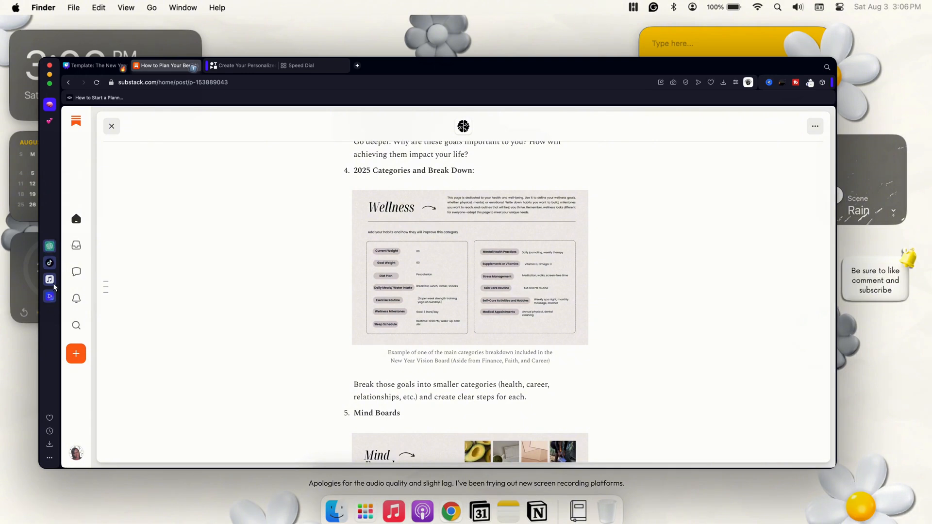
mouse_move(49, 105)
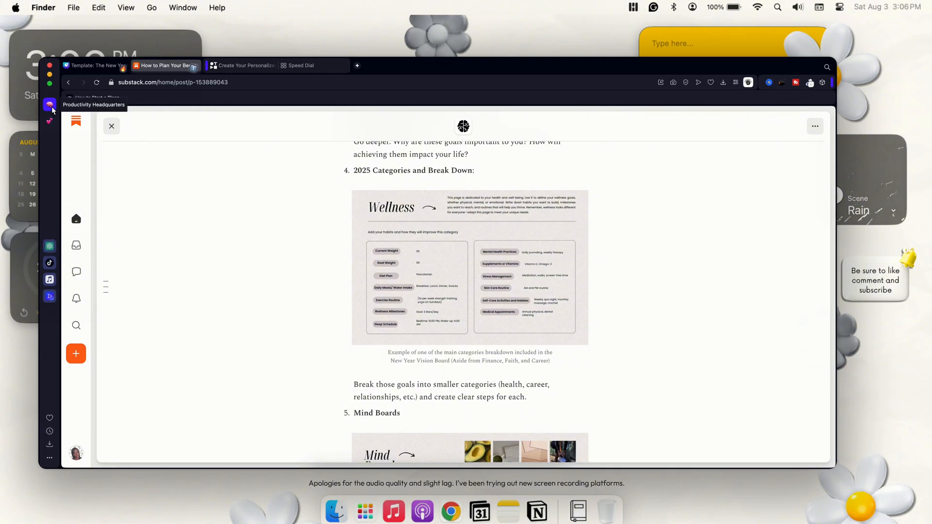
mouse_move(48, 133)
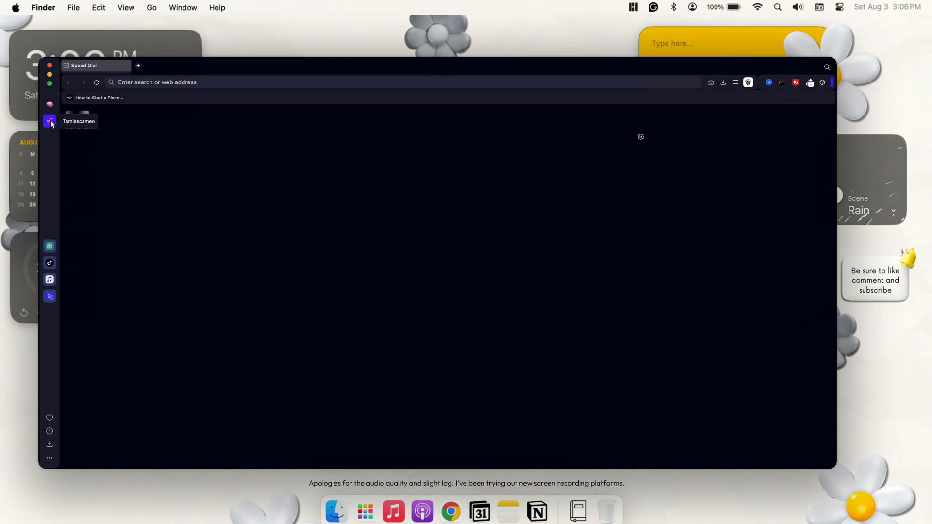
click(50, 105)
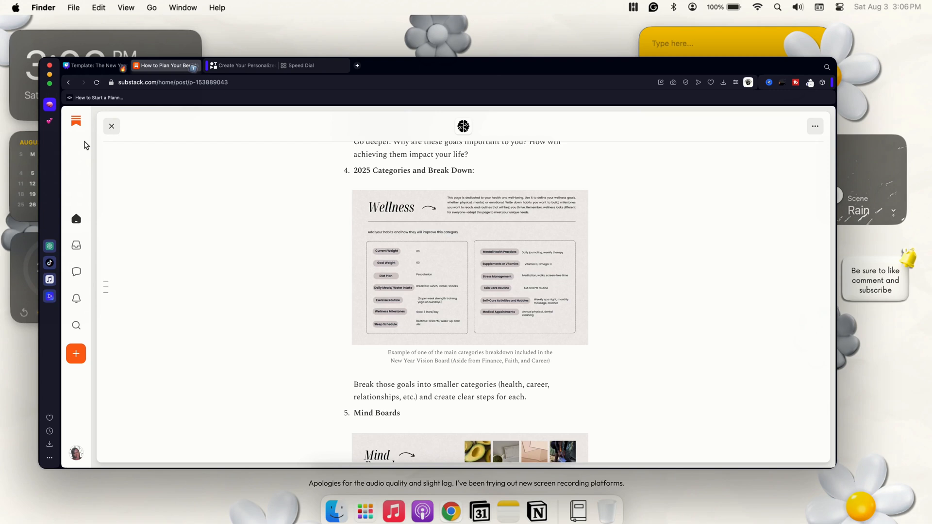
click(75, 120)
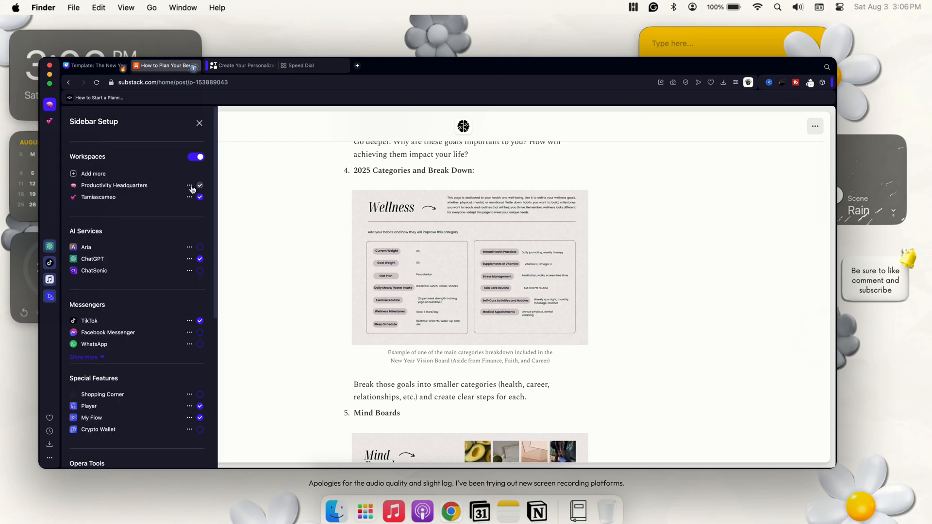
click(190, 185)
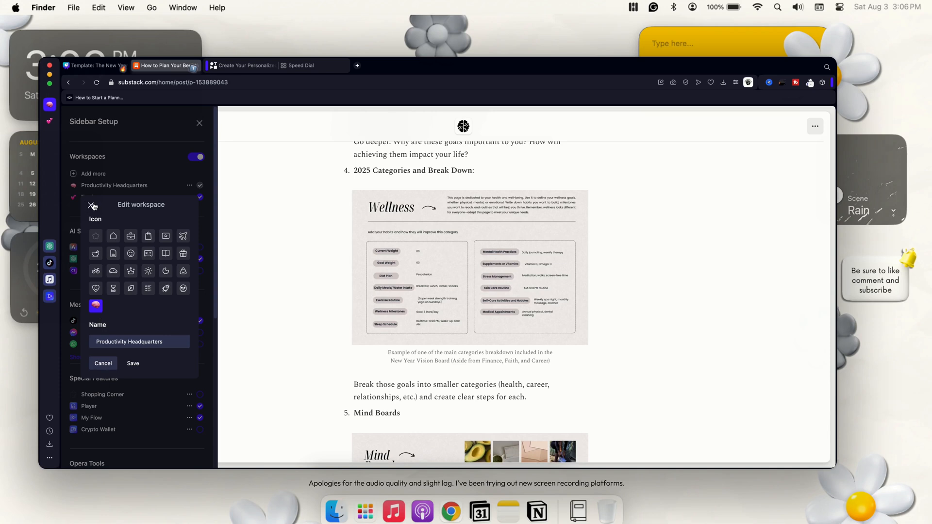
click(93, 206)
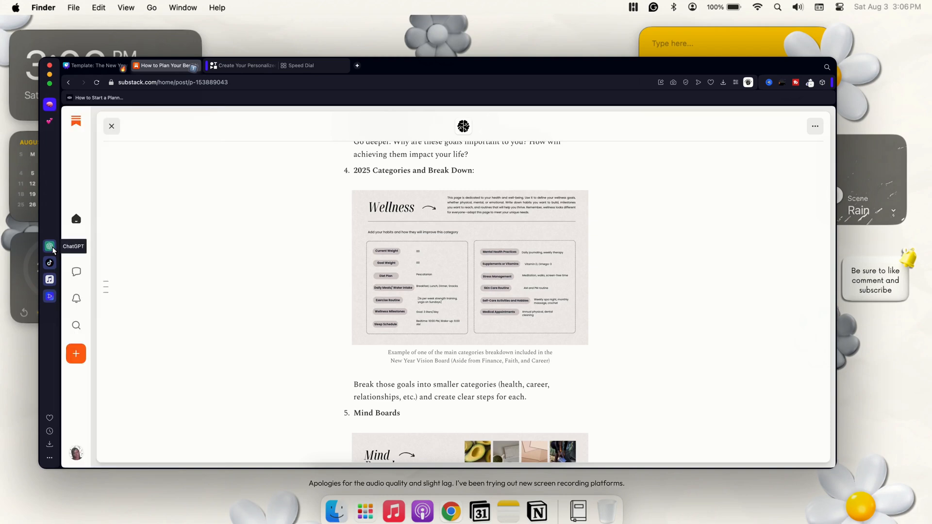
Step: Show the ChatGPT side panel, then bring up the Sidebar Setup panel listing features and tools
click(48, 247)
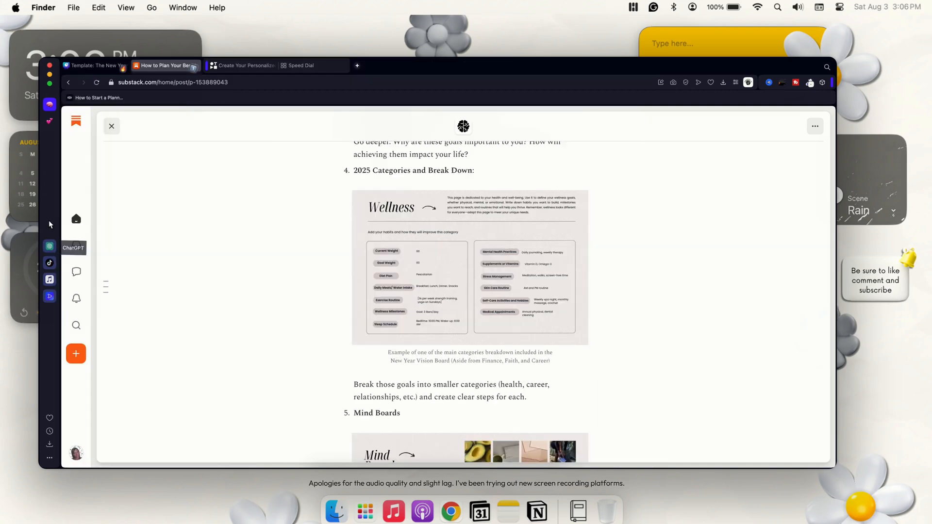
click(76, 353)
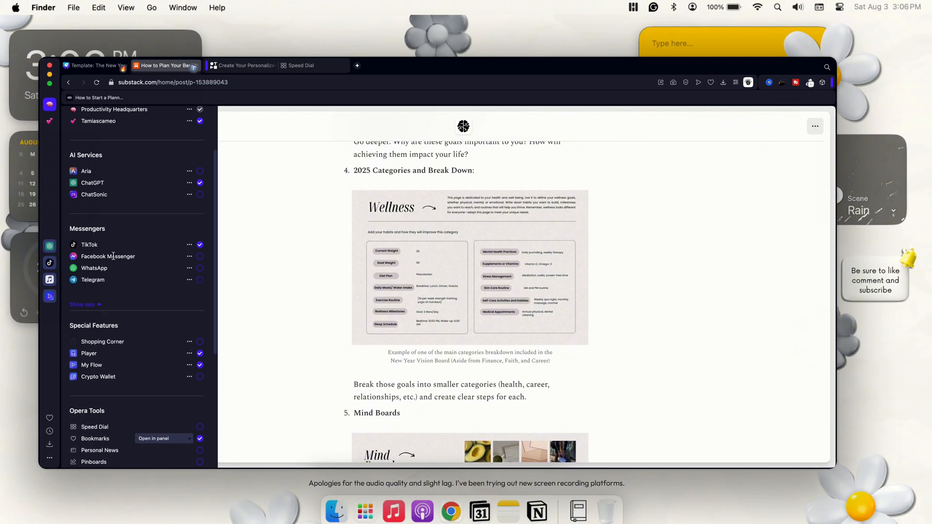
click(82, 304)
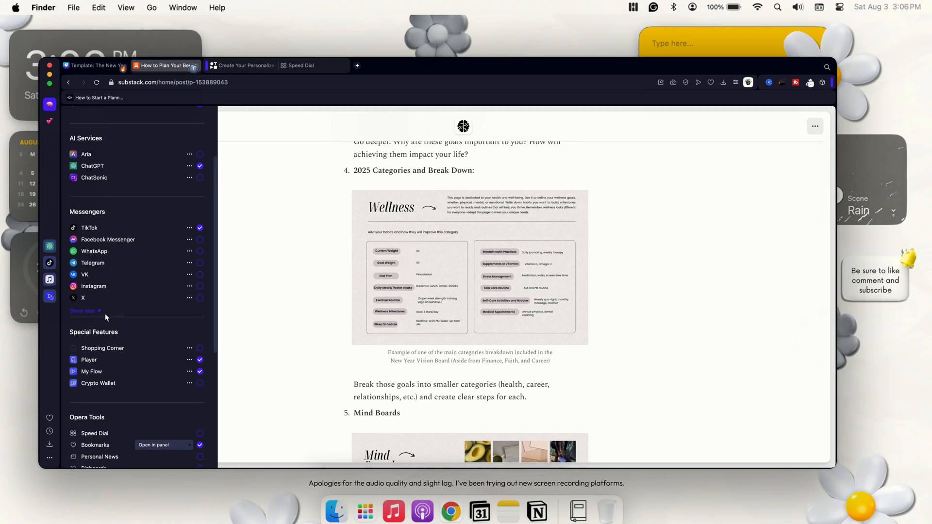
scroll(down, 3)
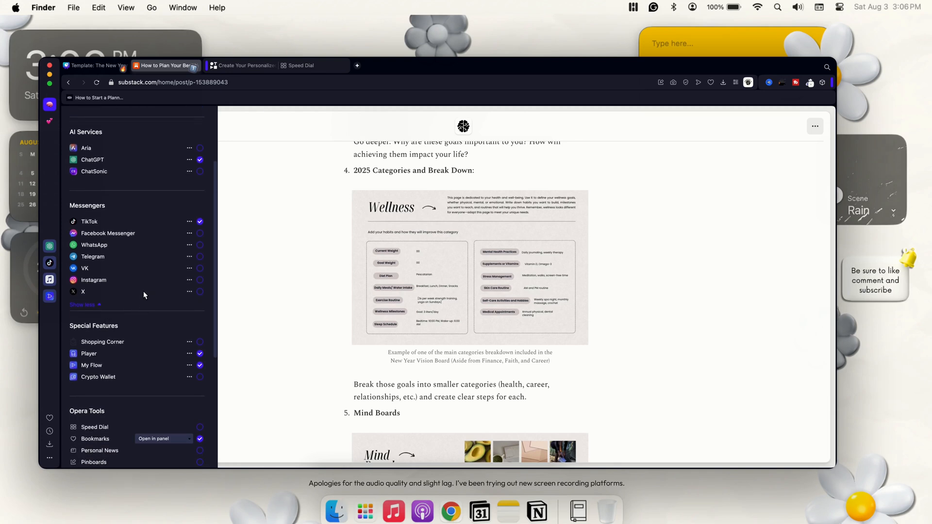
mouse_move(140, 260)
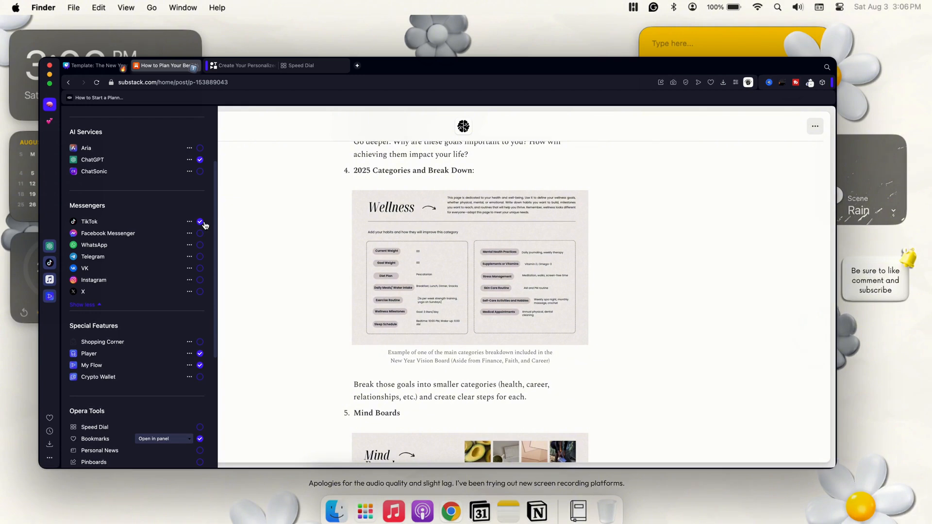
click(200, 221)
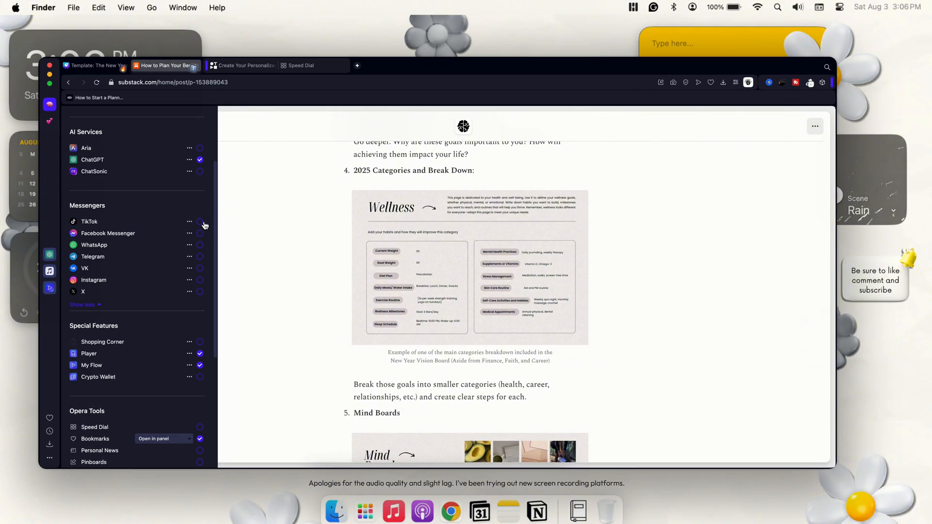
mouse_move(201, 223)
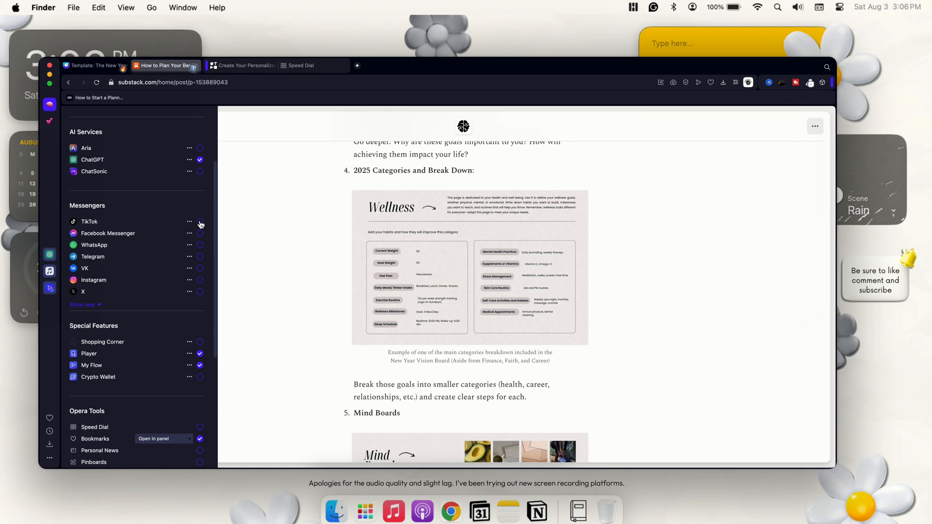
mouse_move(184, 205)
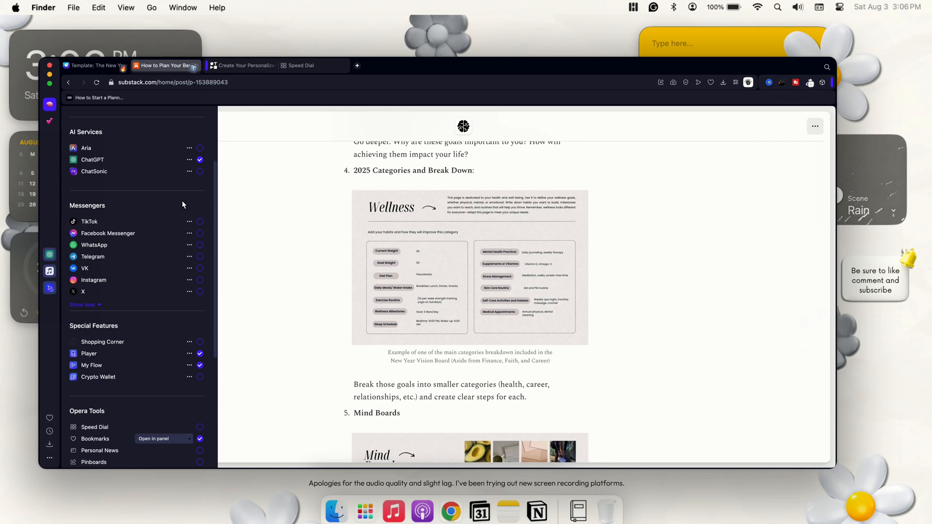
mouse_move(189, 222)
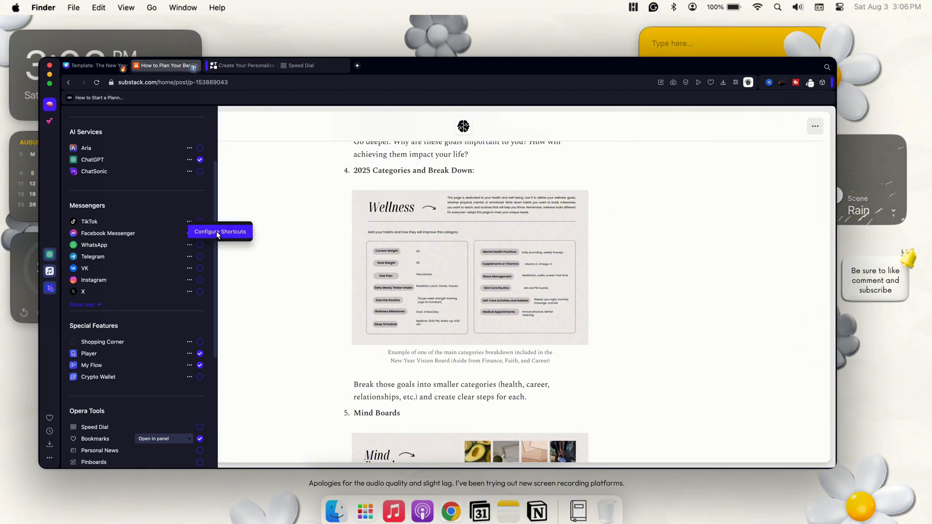
mouse_move(103, 314)
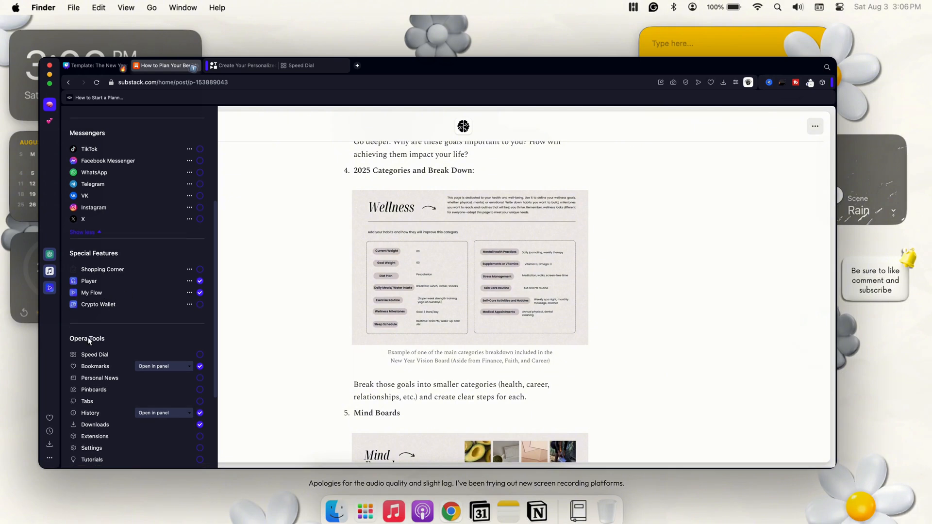
scroll(down, 3)
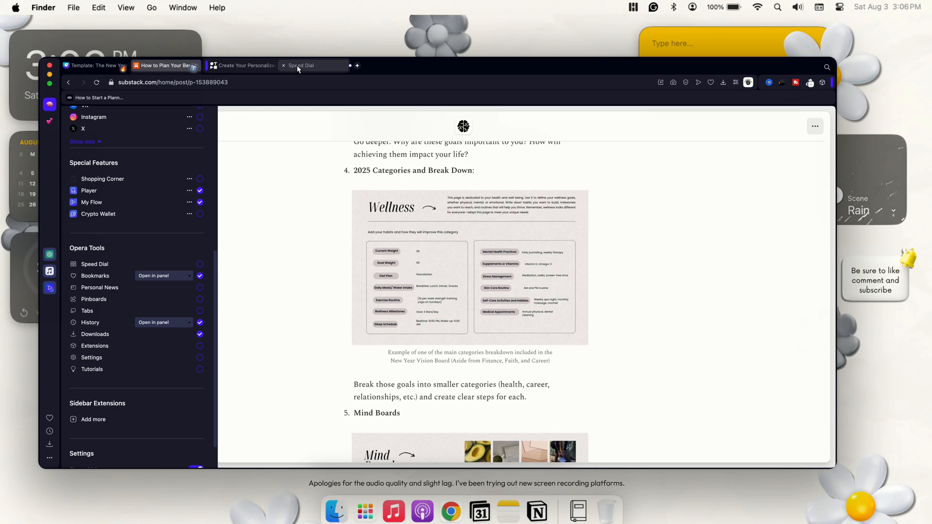
click(301, 66)
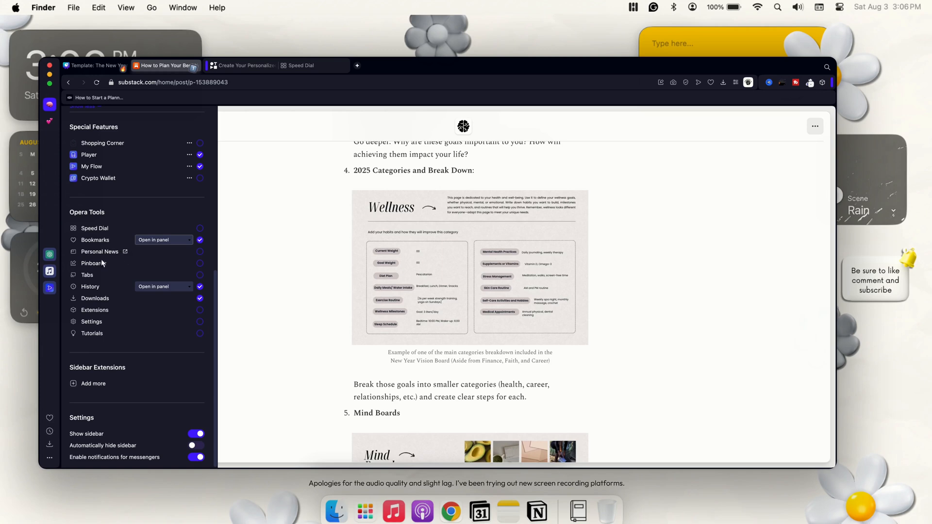
mouse_move(125, 304)
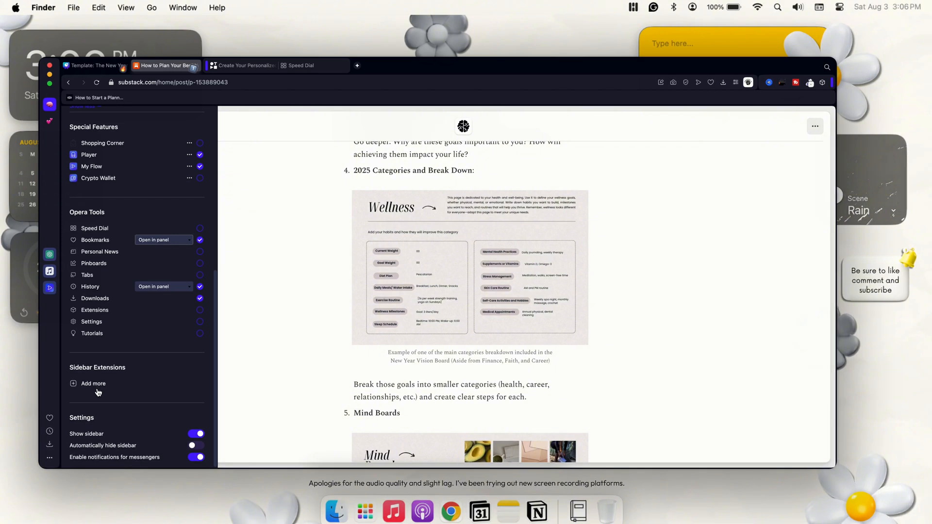
mouse_move(170, 383)
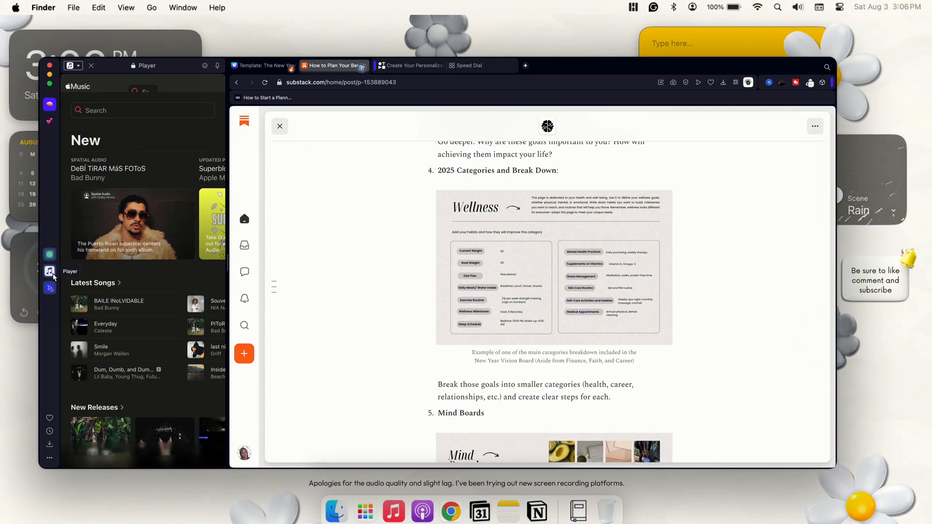
Step: Close the music player panel and drag the floating mini player across the page and back
right_click(50, 271)
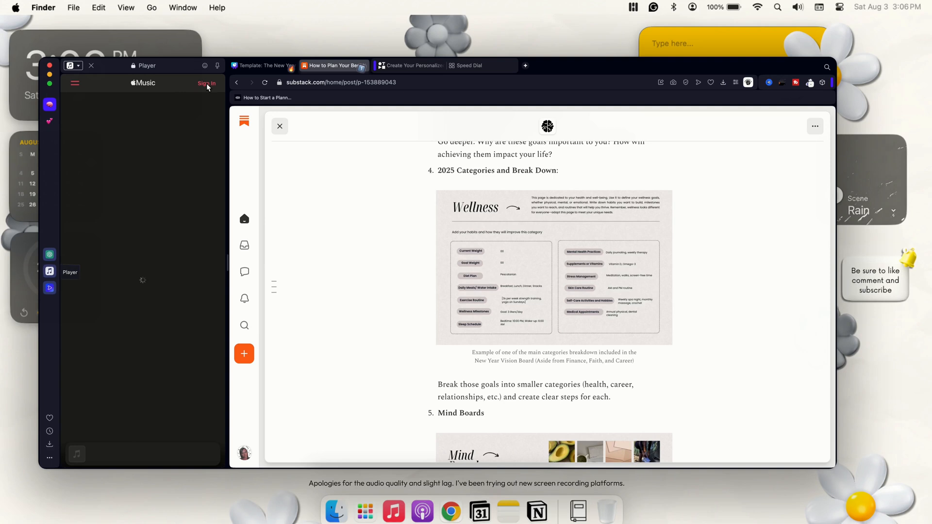
mouse_move(155, 178)
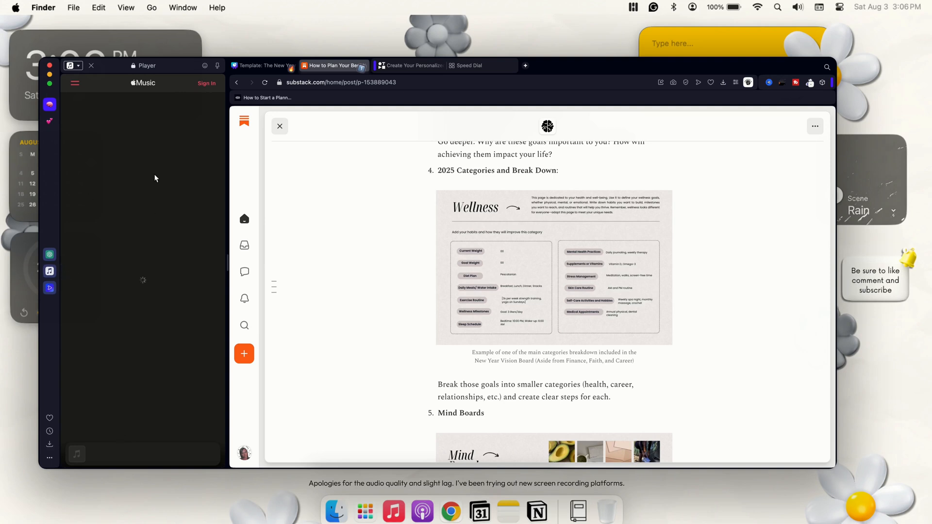
mouse_move(208, 87)
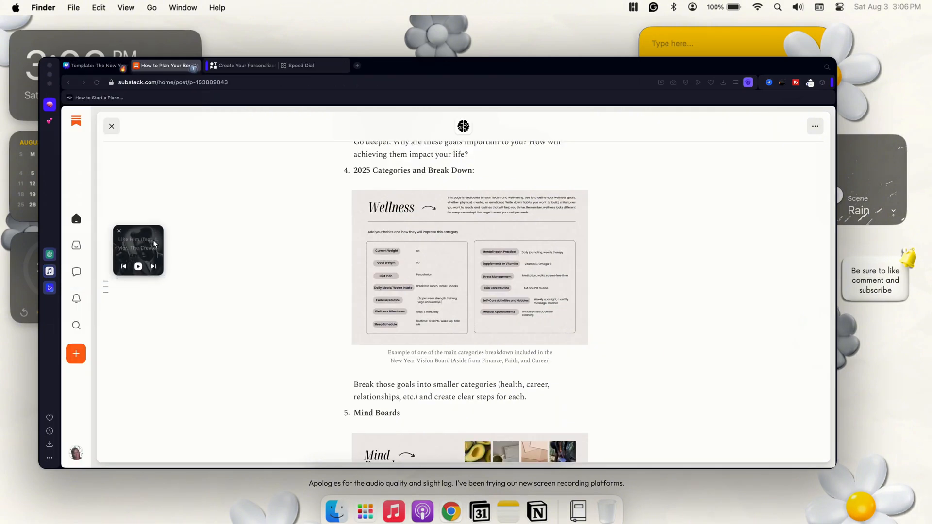
drag(138, 250, 681, 291)
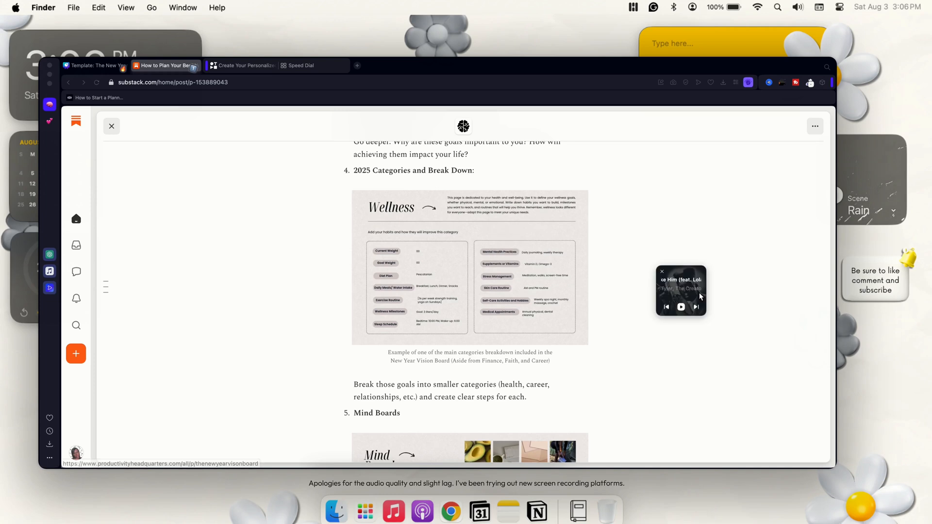
drag(681, 291, 148, 275)
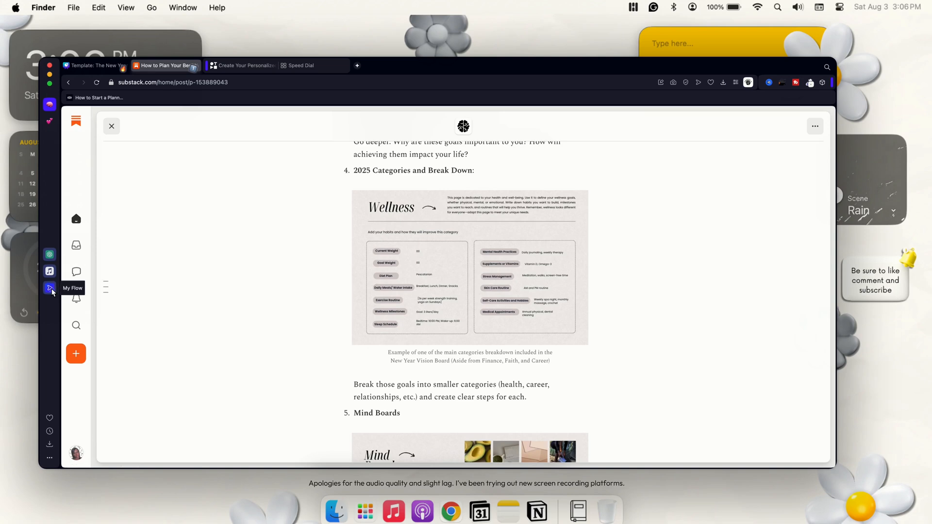
Step: Show the My Flow panel and choose the page snapshot to share from its attachment popup
click(49, 287)
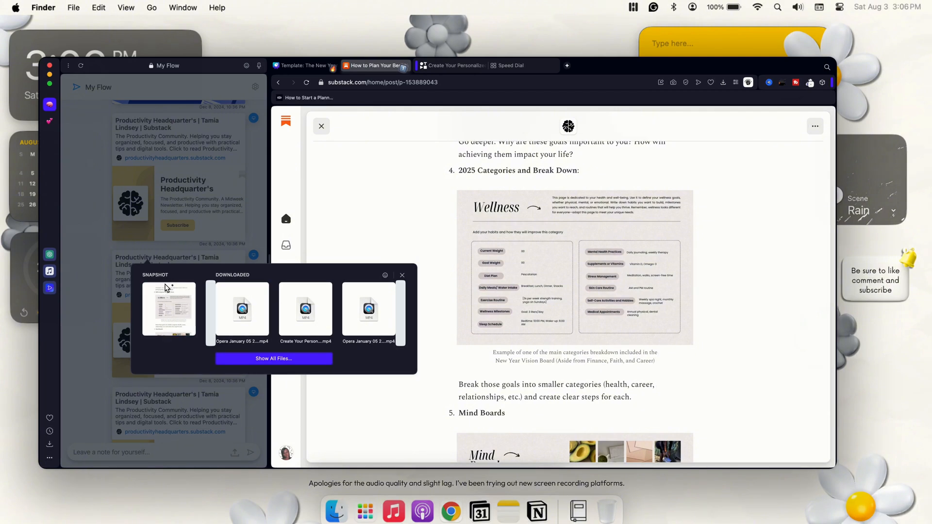
click(169, 309)
text(yo)
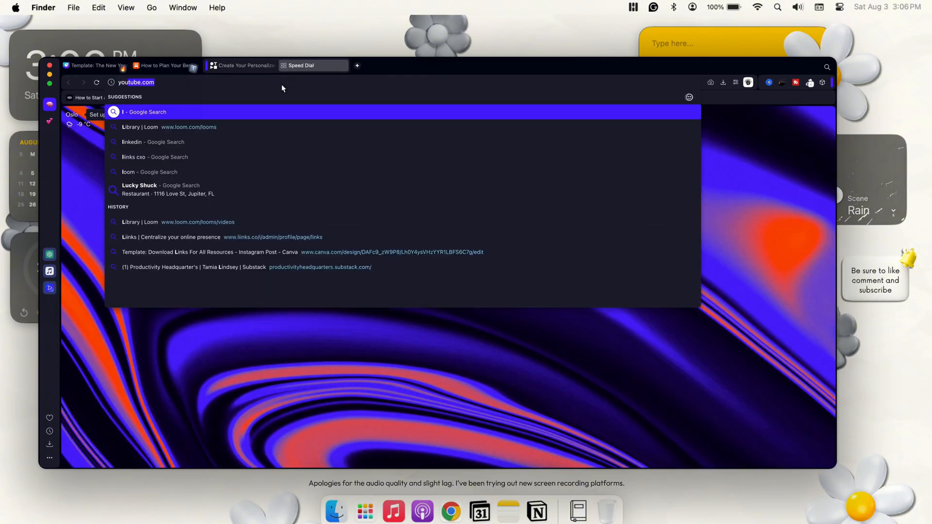
Step: Load youtube.com, play the Sidemen video, then return to the Substack Wellness tab
key(Enter)
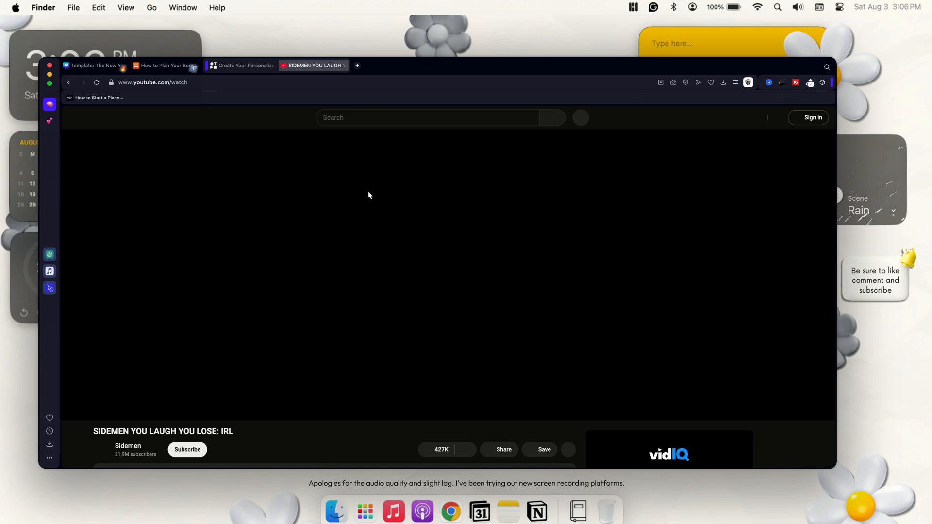
click(370, 195)
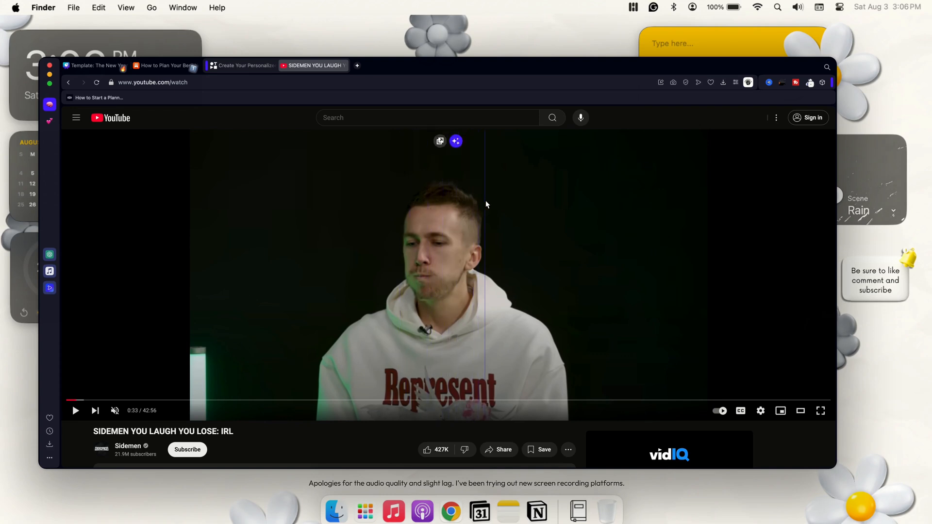
mouse_move(408, 176)
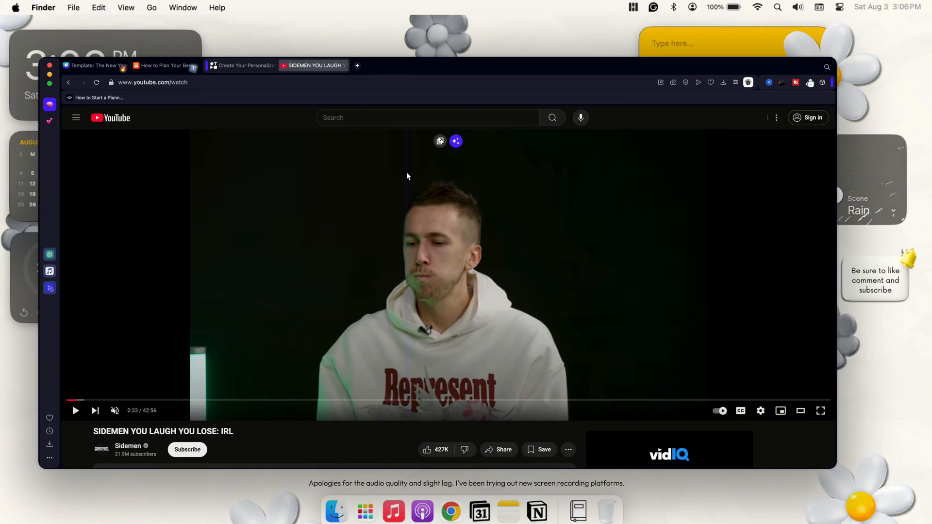
click(75, 411)
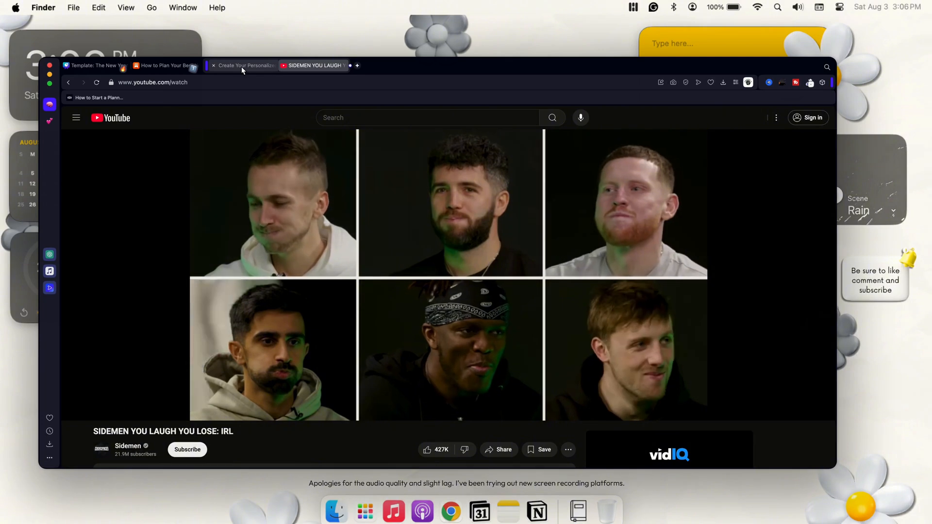
click(246, 66)
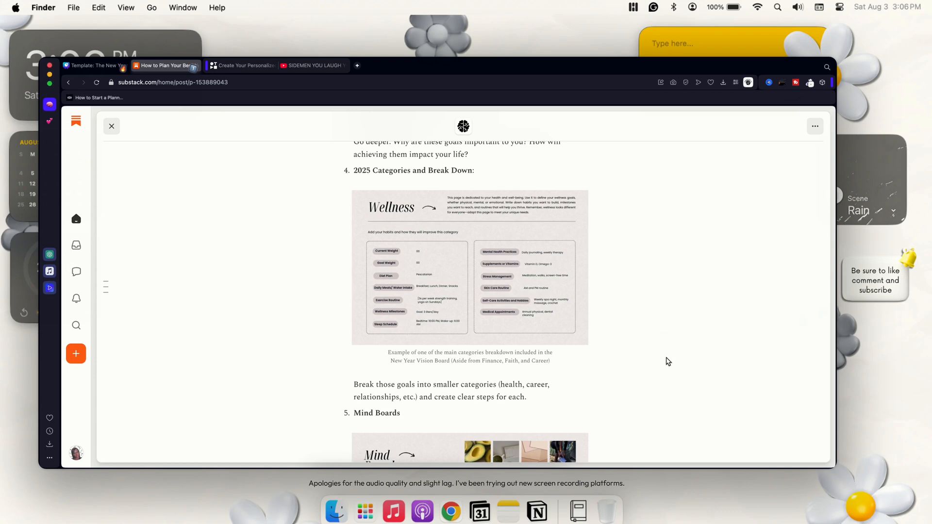
mouse_move(660, 354)
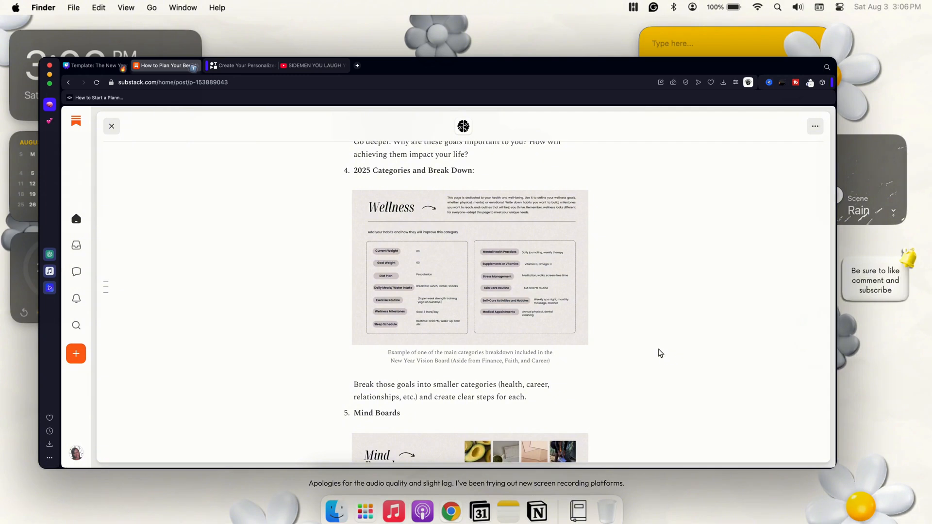
mouse_move(337, 57)
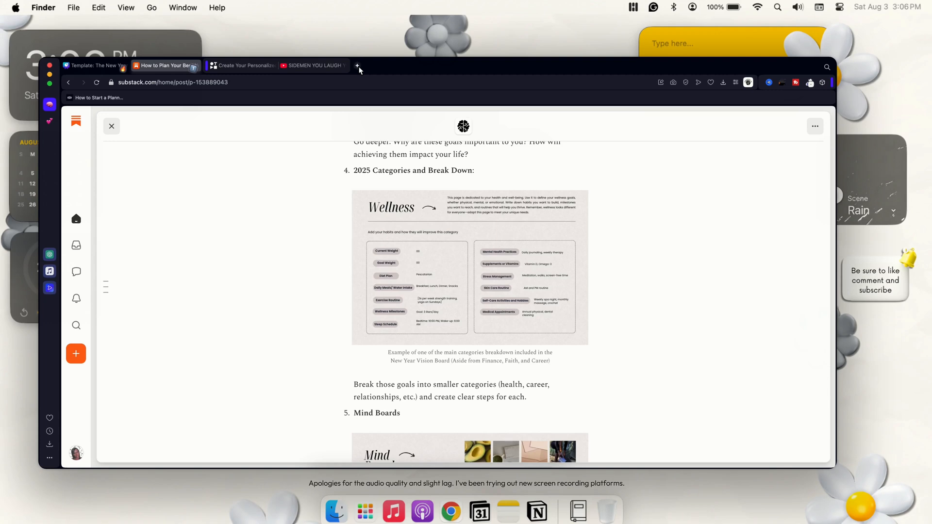
Step: In a new tab reach opera.com via a Google search for 'opera' and request the Mac download
click(359, 66)
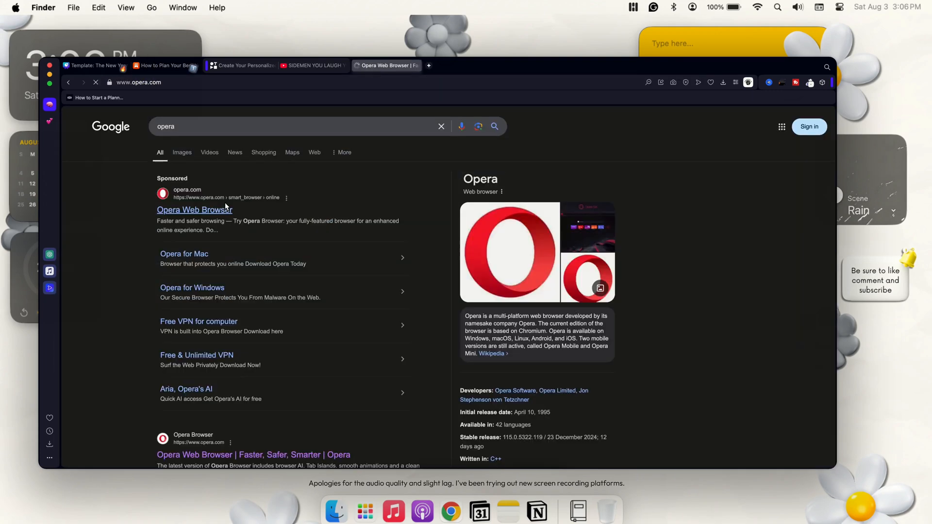
click(194, 210)
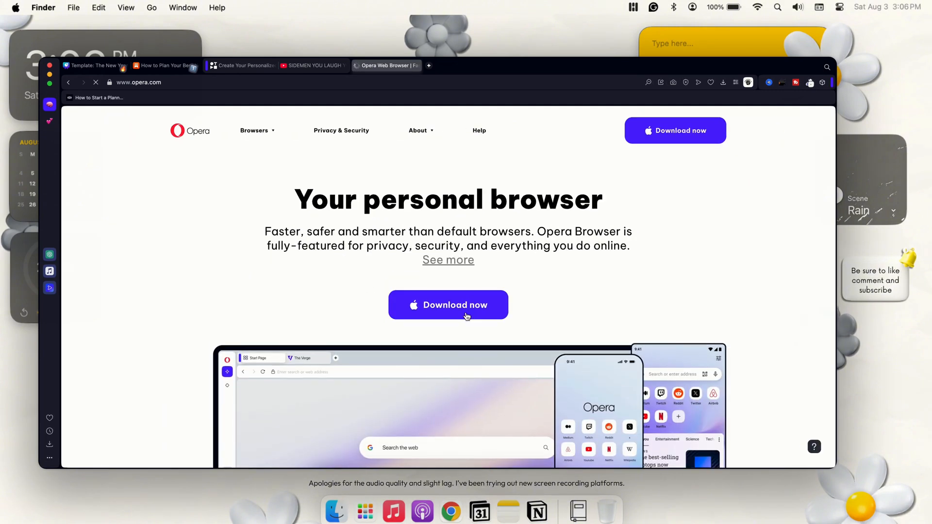
click(449, 305)
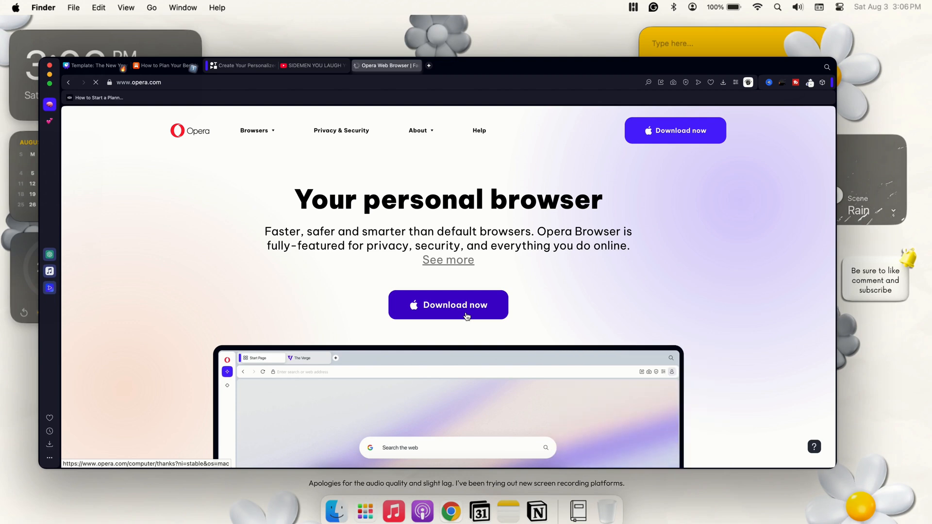
click(466, 317)
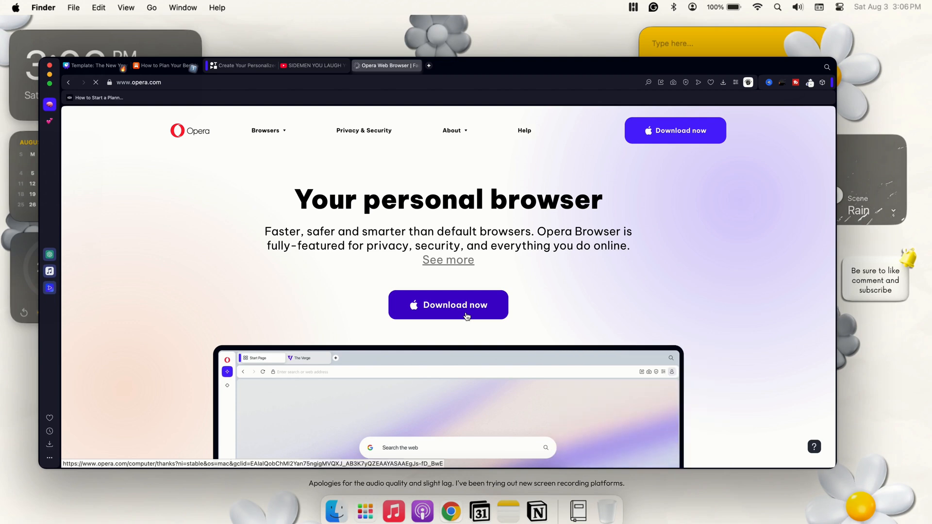